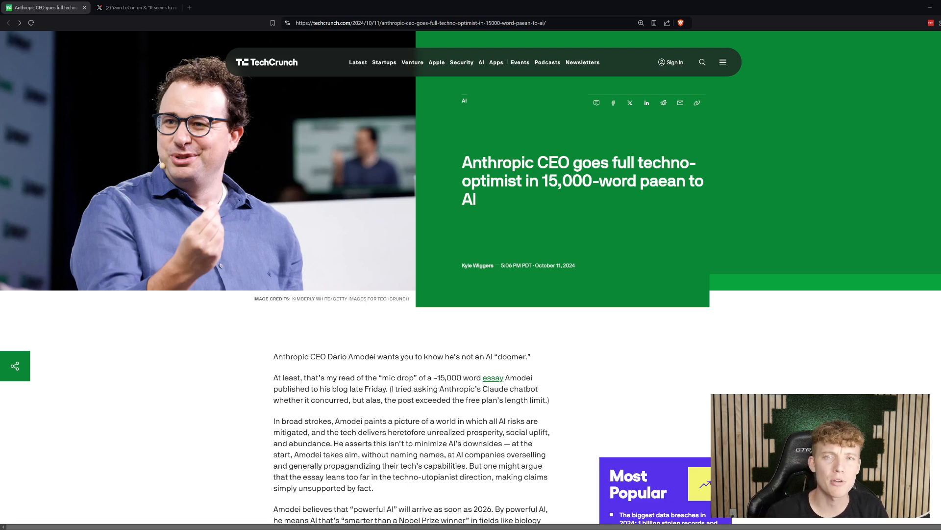
Switch to the open X post about controlling AI smarter than humans.
click(135, 7)
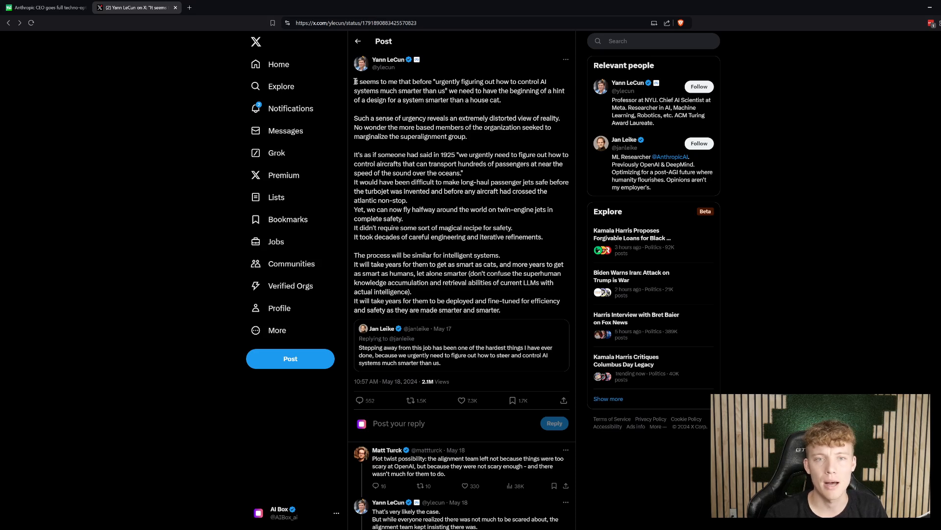
Highlight Yann LeCun's whole post, from the house-cat comparison to its closing line.
drag(355, 81, 499, 310)
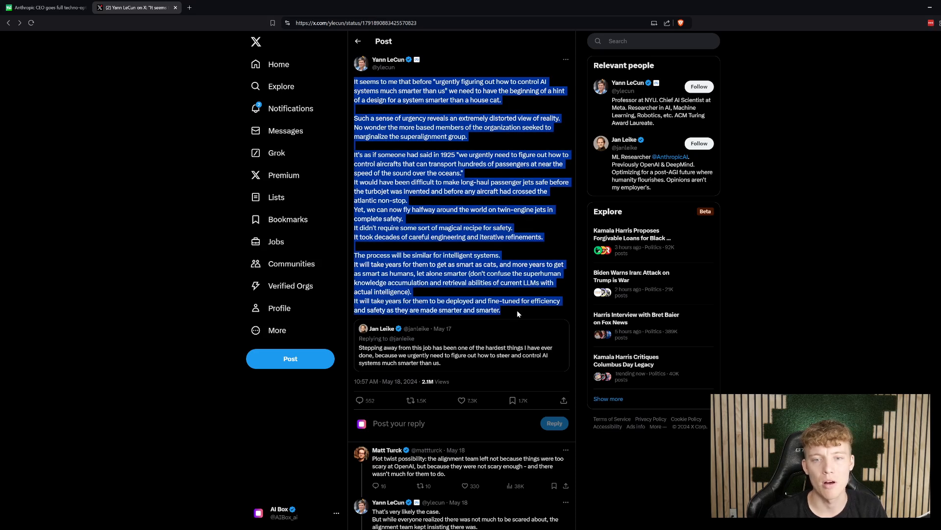
mouse_move(495, 131)
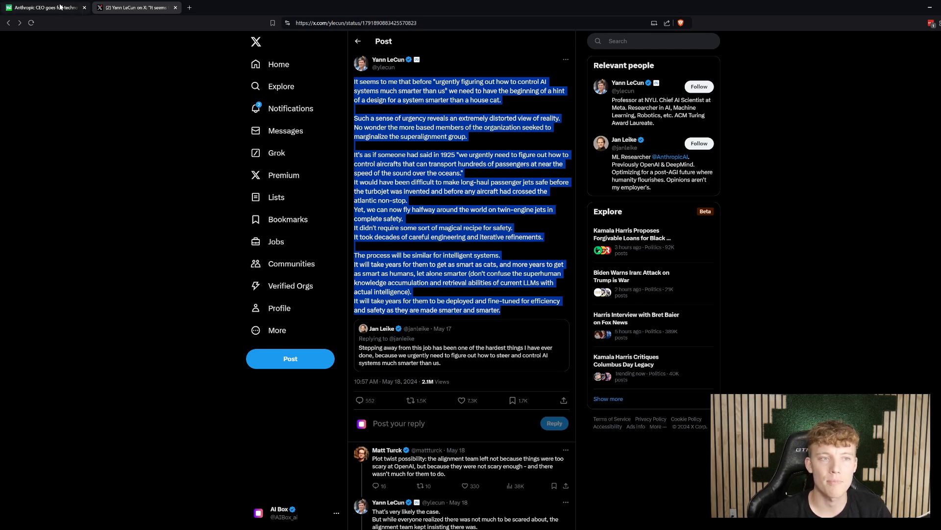
Return to the Anthropic CEO article and scroll to Amodei's 'powerful AI' and robotics passages.
click(42, 7)
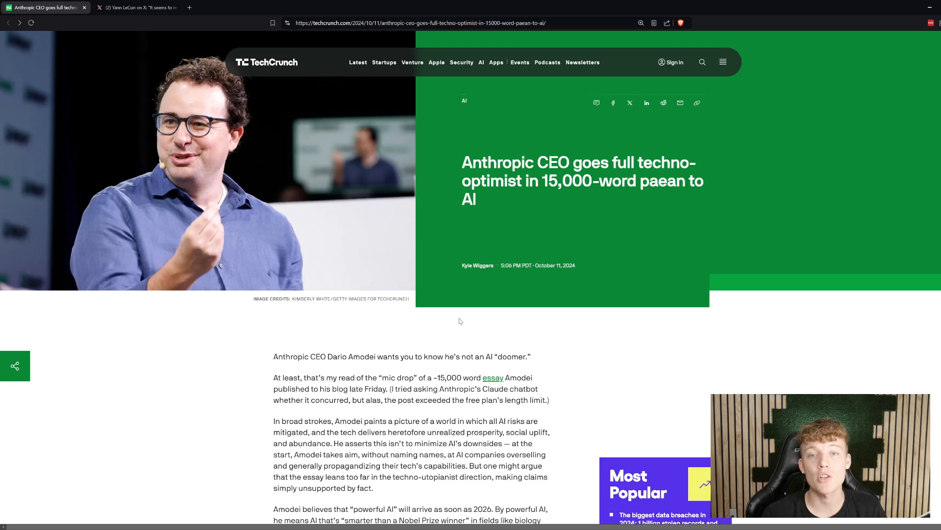
scroll(down, 3)
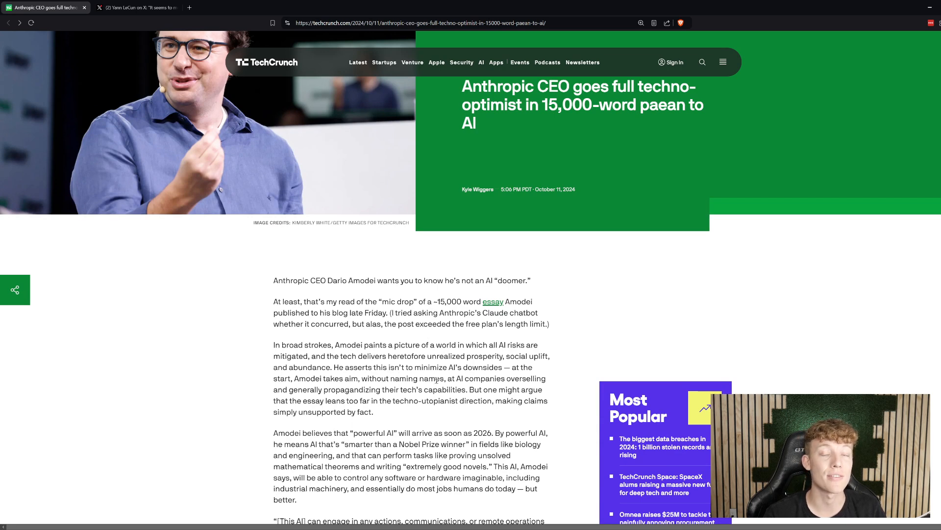
scroll(down, 3)
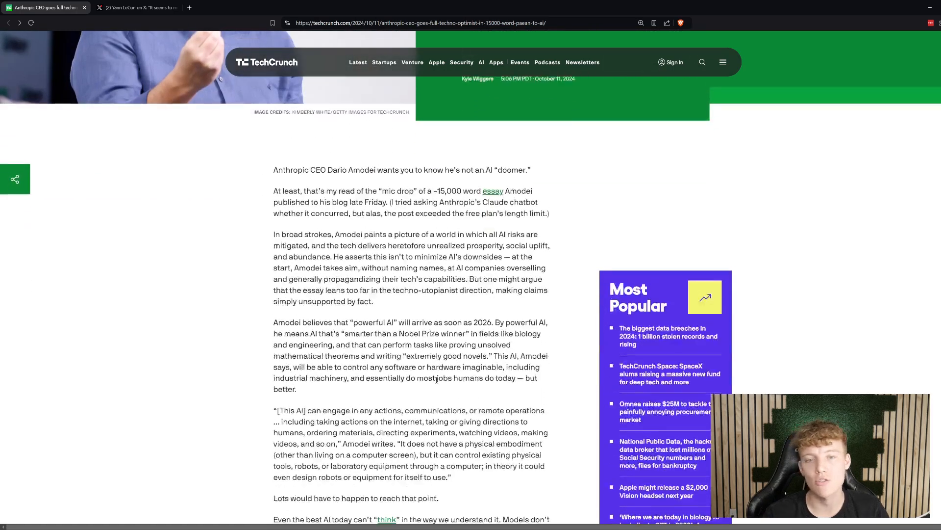
scroll(down, 3)
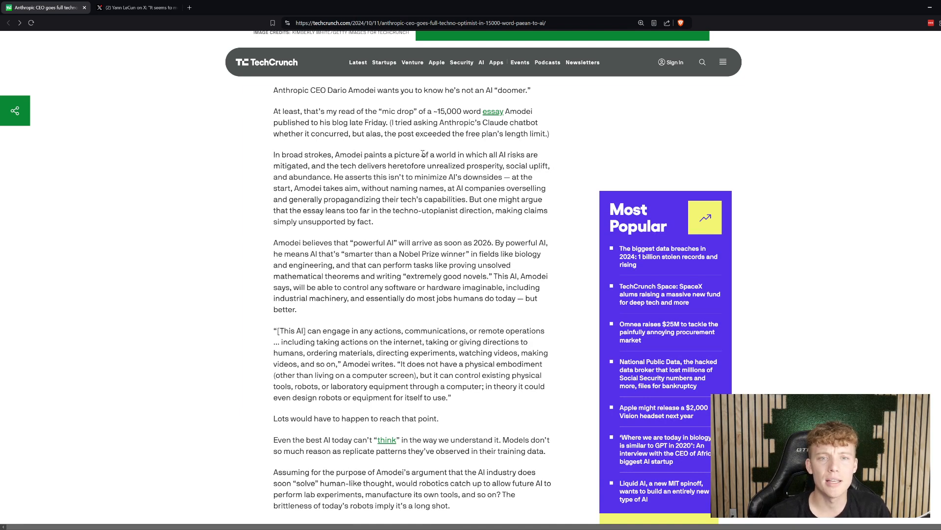
Highlight 'of a world in which all AI risks are mitigated,' in the summary paragraph.
drag(423, 154, 406, 188)
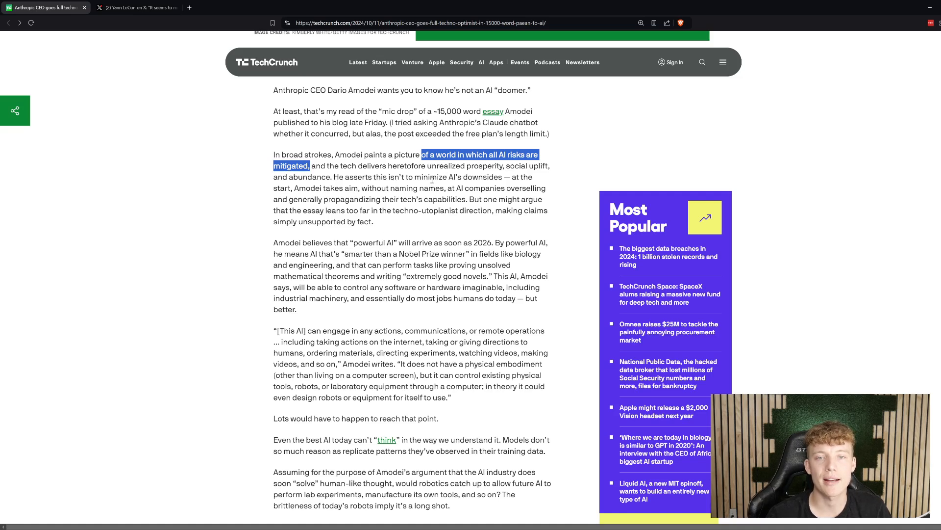
mouse_move(455, 166)
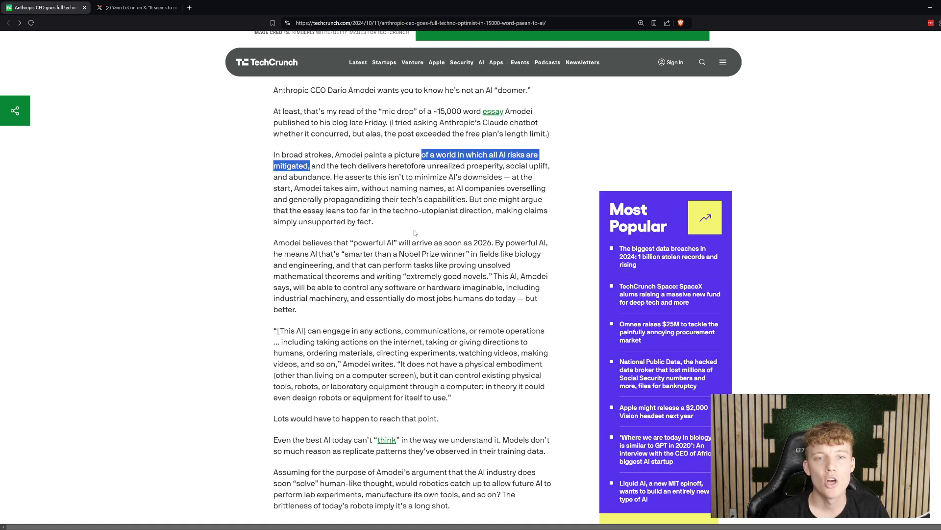
mouse_move(382, 218)
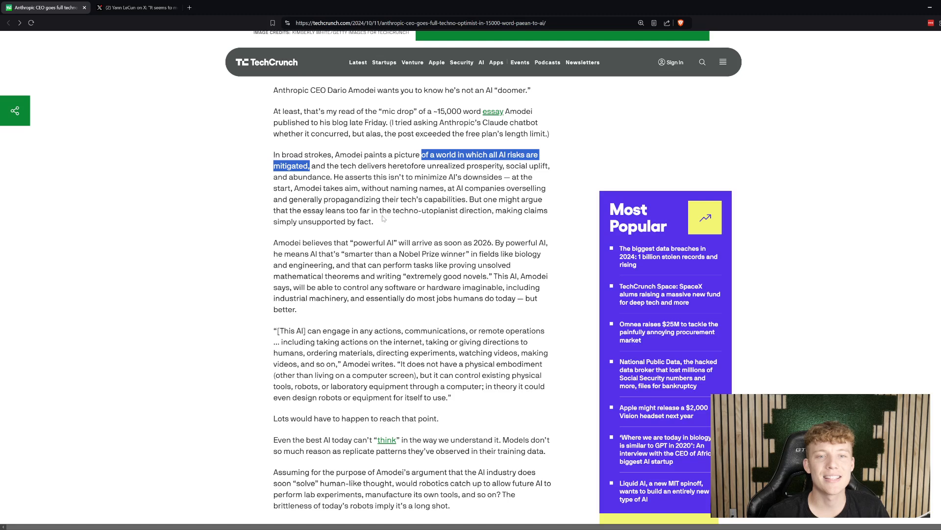
mouse_move(374, 234)
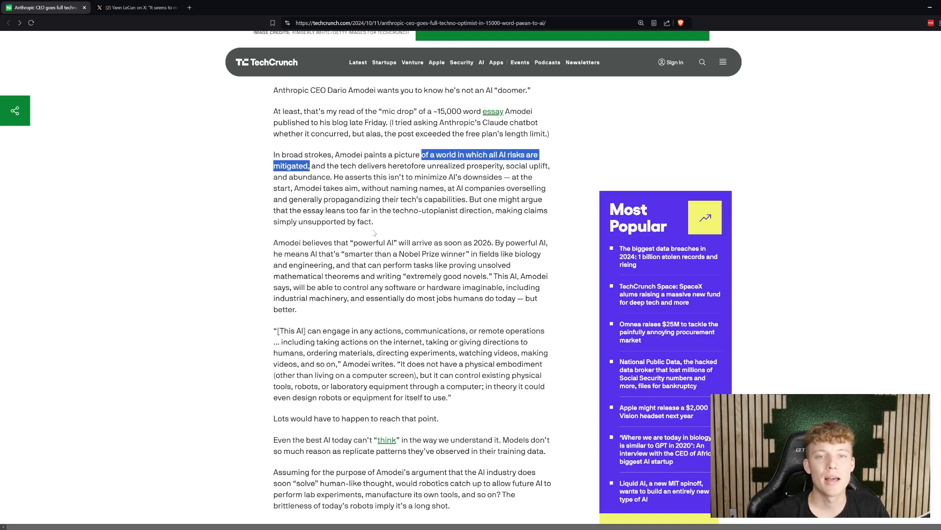
mouse_move(459, 227)
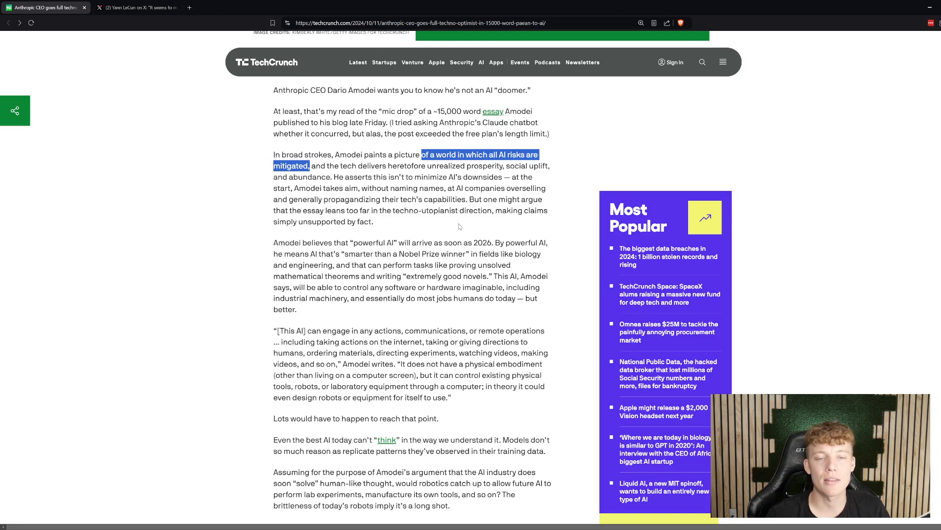
Scroll down and highlight '2026' in the 'powerful AI' paragraph.
scroll(down, 3)
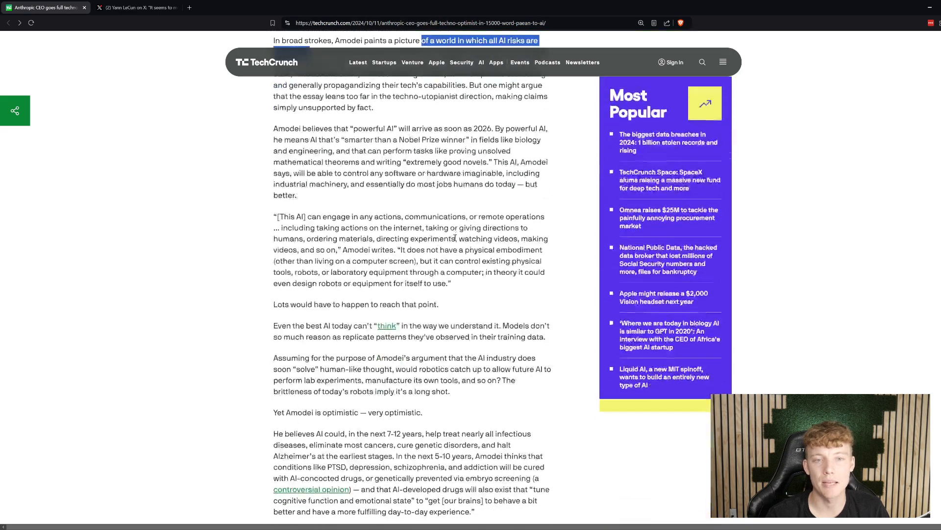
scroll(down, 3)
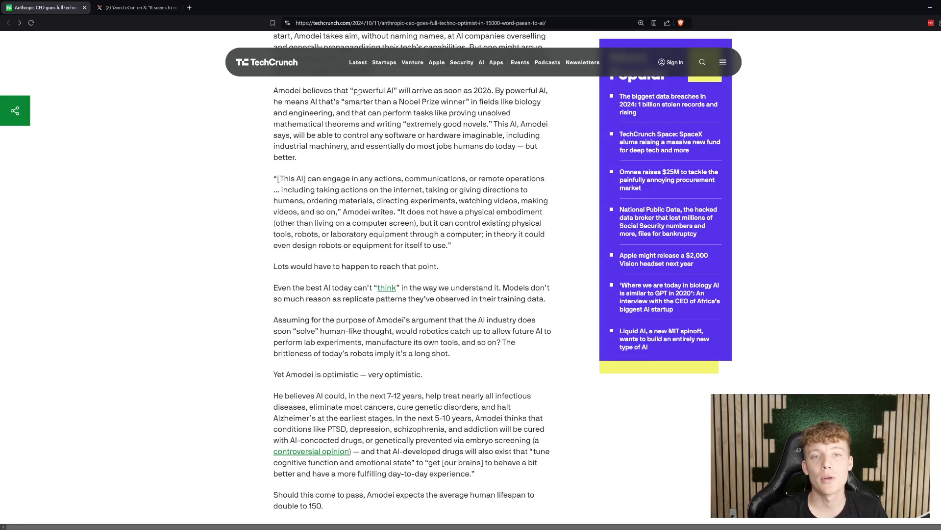
drag(356, 90, 405, 102)
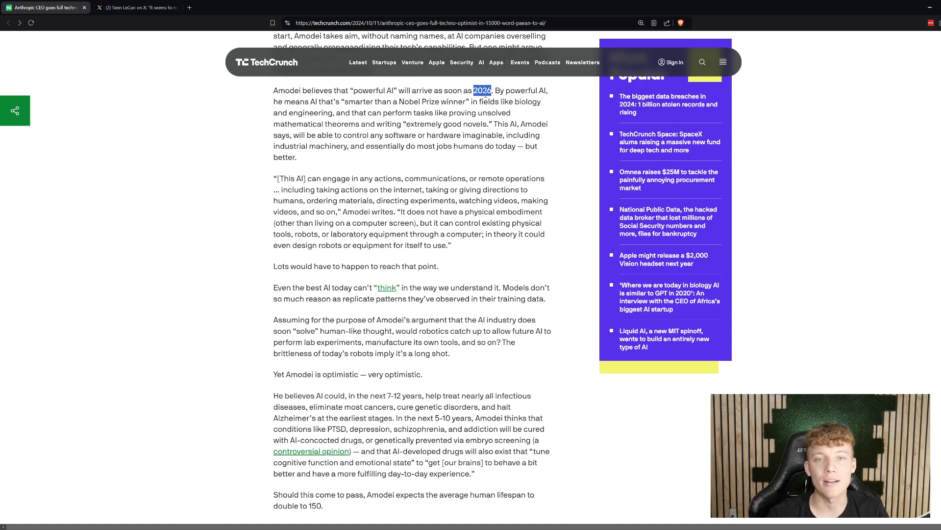
mouse_move(521, 236)
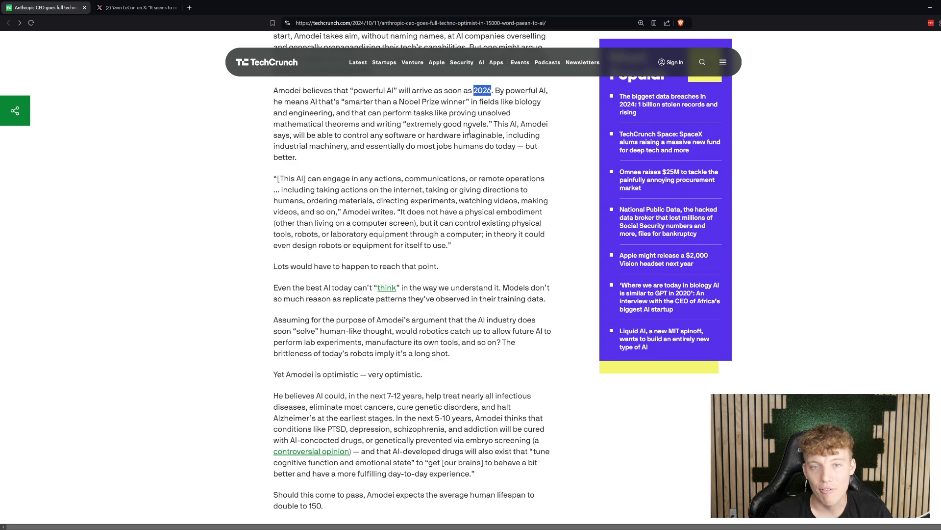
mouse_move(525, 105)
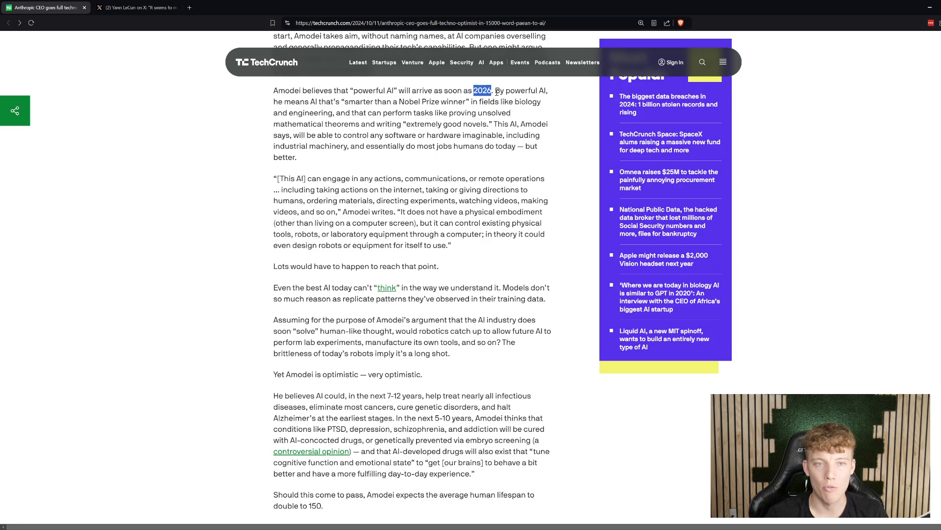
Highlight 'smarter than a Nobel Prize winner' in the powerful AI definition.
drag(494, 90, 294, 102)
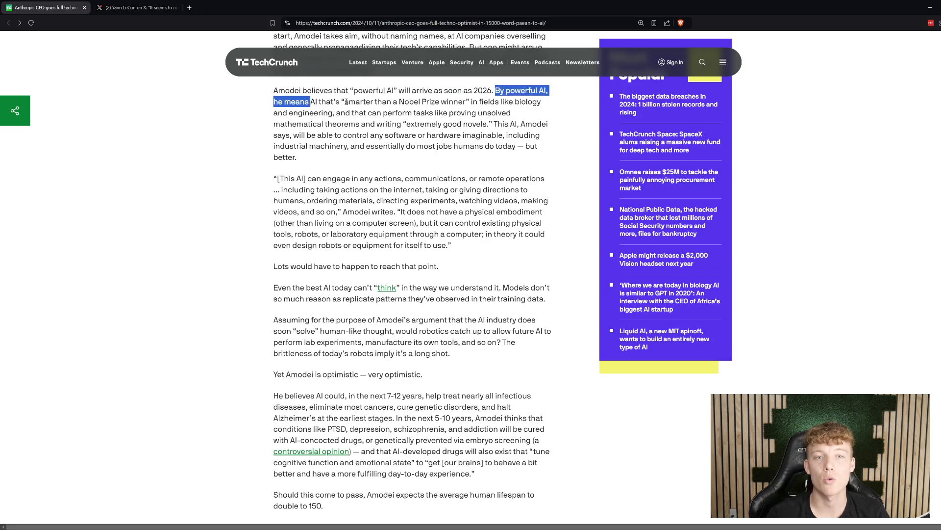
drag(347, 102, 467, 102)
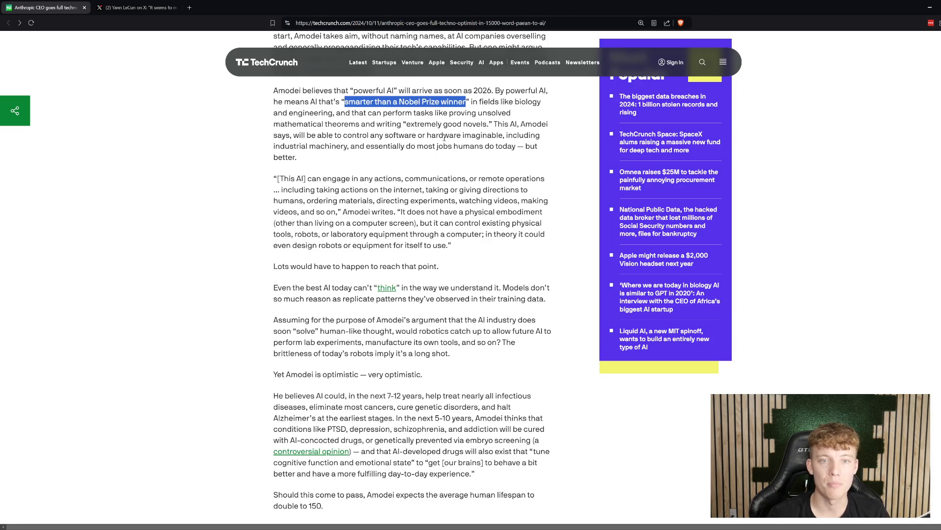
mouse_move(474, 133)
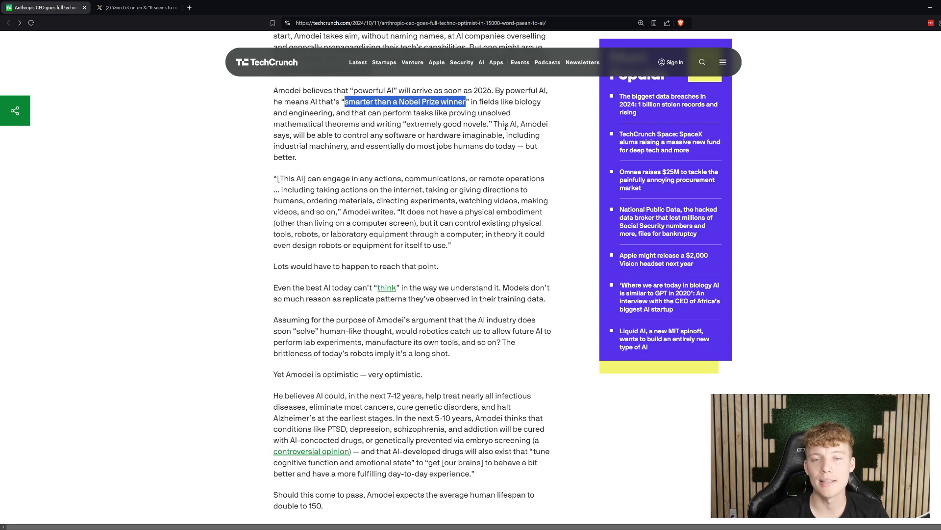
mouse_move(389, 133)
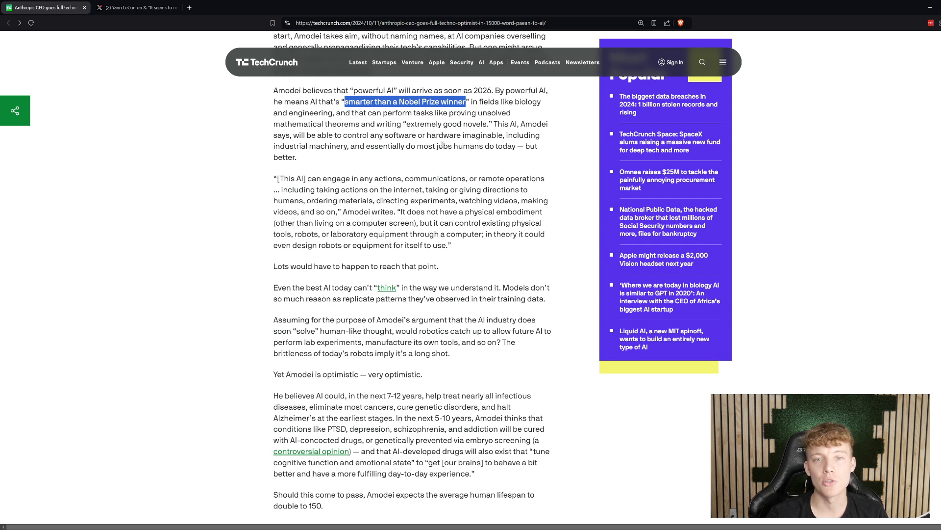
mouse_move(383, 184)
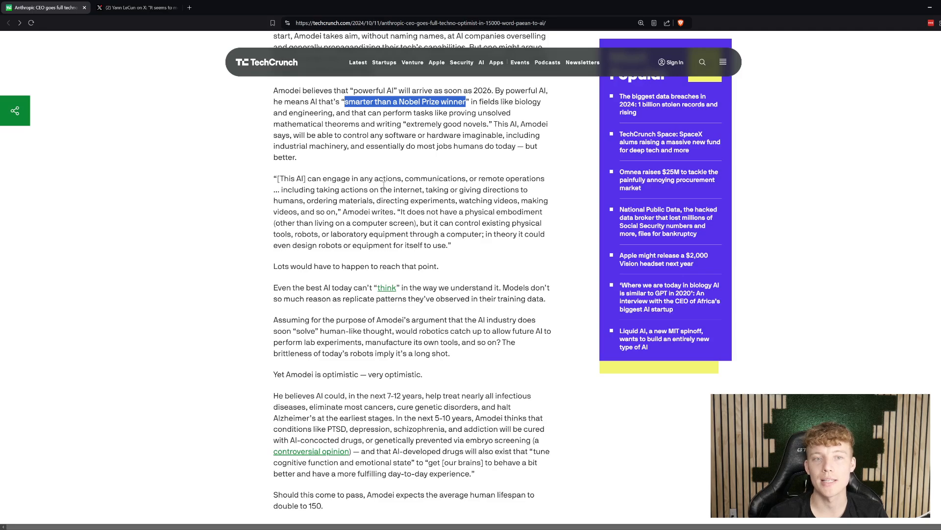
Scroll down to the 'compressed 21st century' passage on curing diseases and doubling lifespan.
scroll(down, 3)
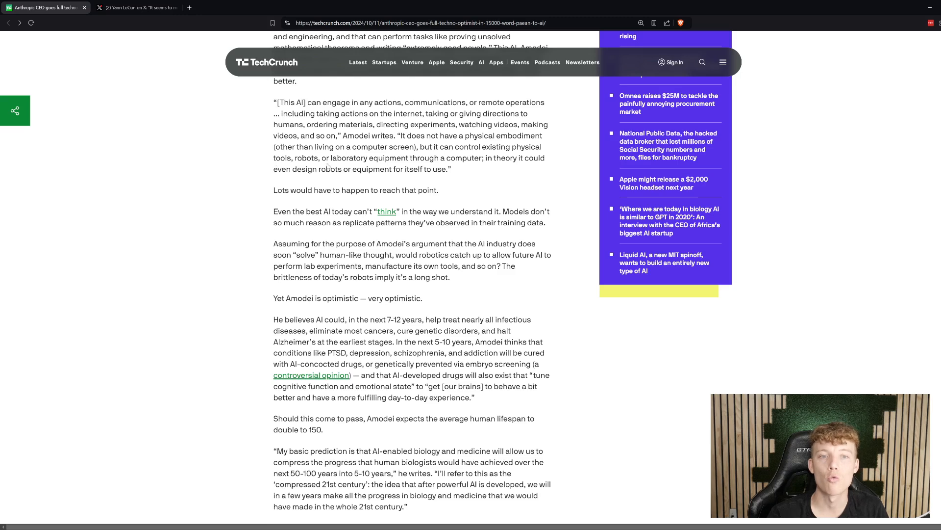
mouse_move(508, 157)
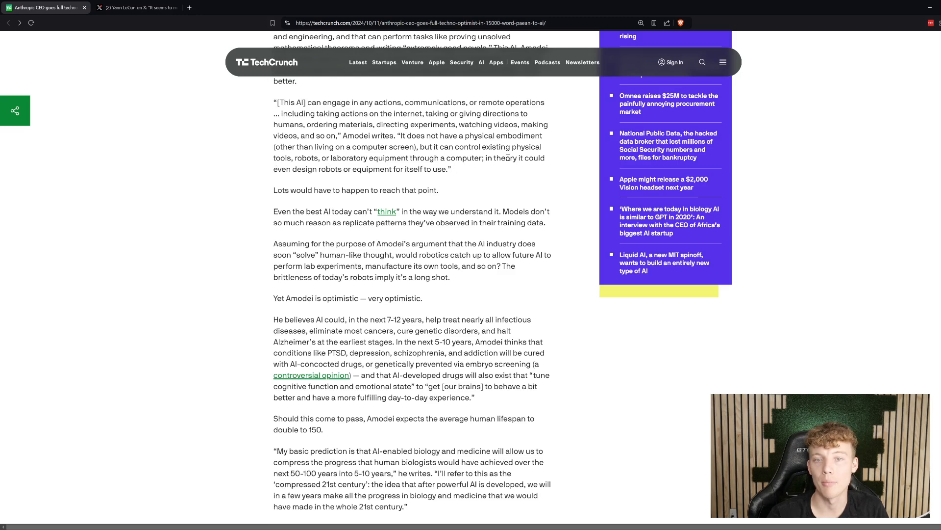
mouse_move(358, 191)
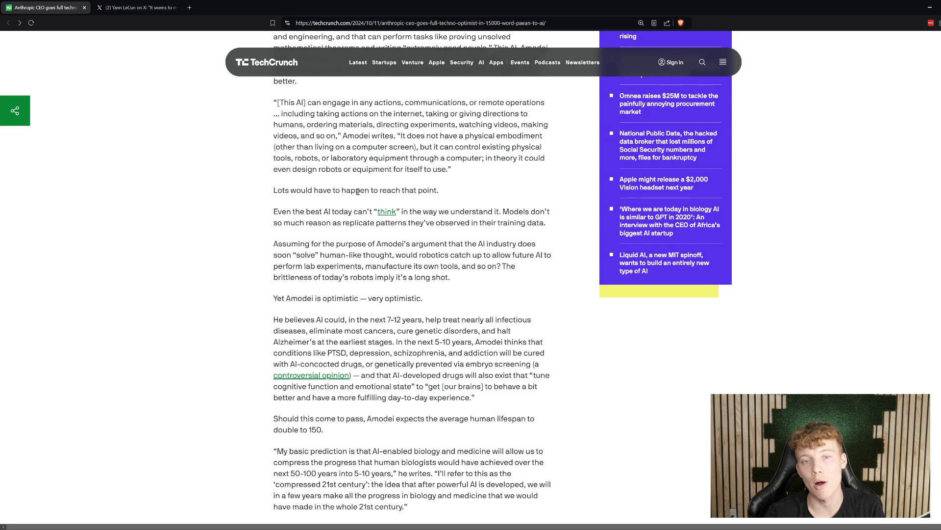
mouse_move(494, 187)
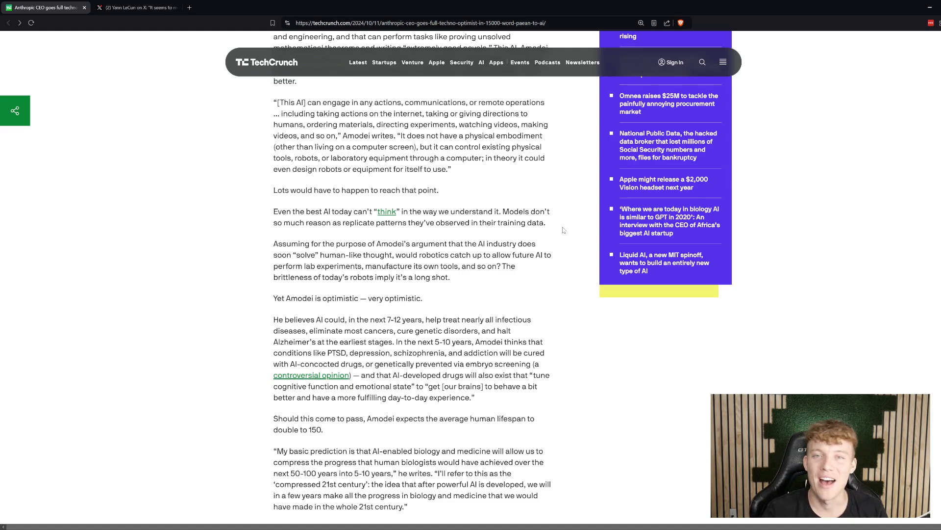
Scroll past the skeptical medicine paragraph to 'Yet Amodei is optimistic — very optimistic.'.
scroll(down, 3)
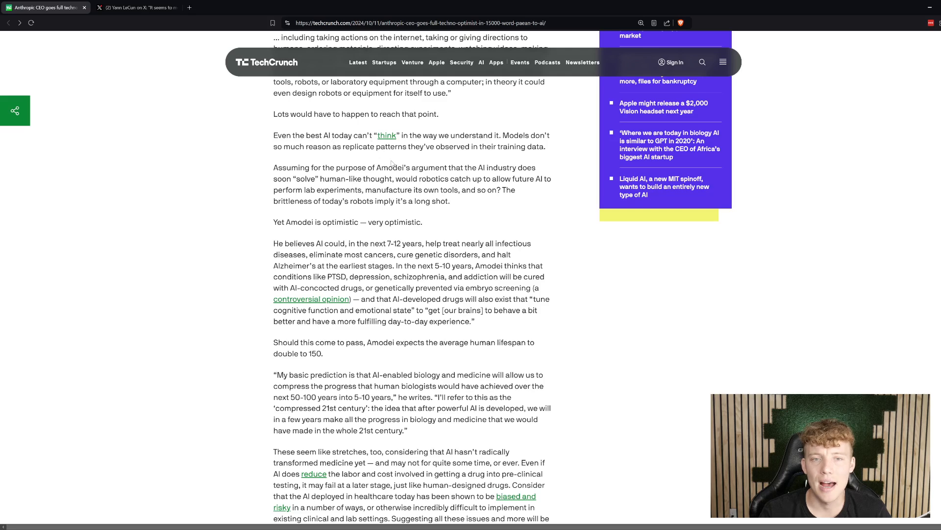
scroll(down, 3)
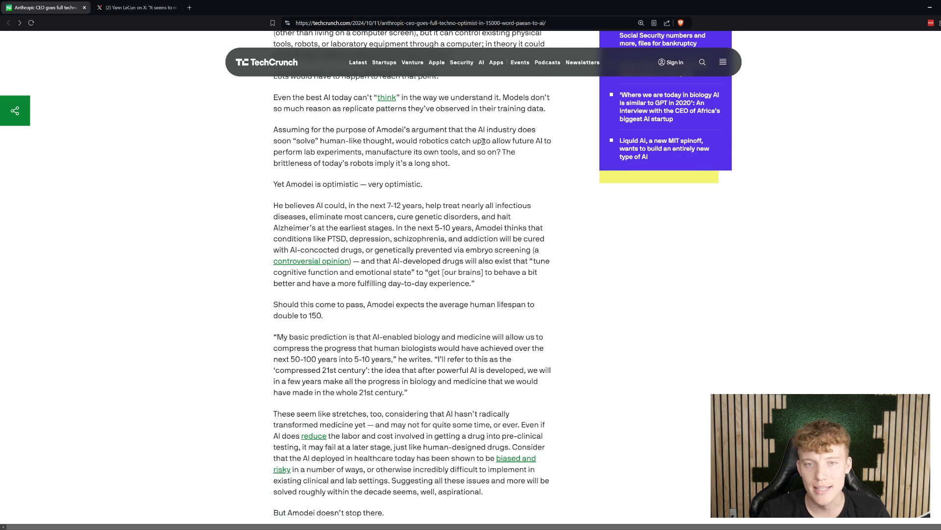
scroll(down, 3)
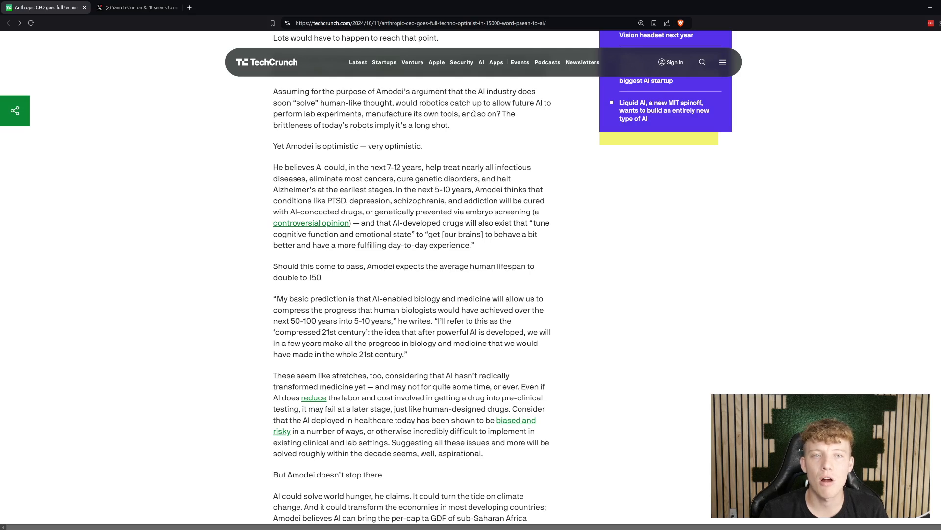
scroll(down, 3)
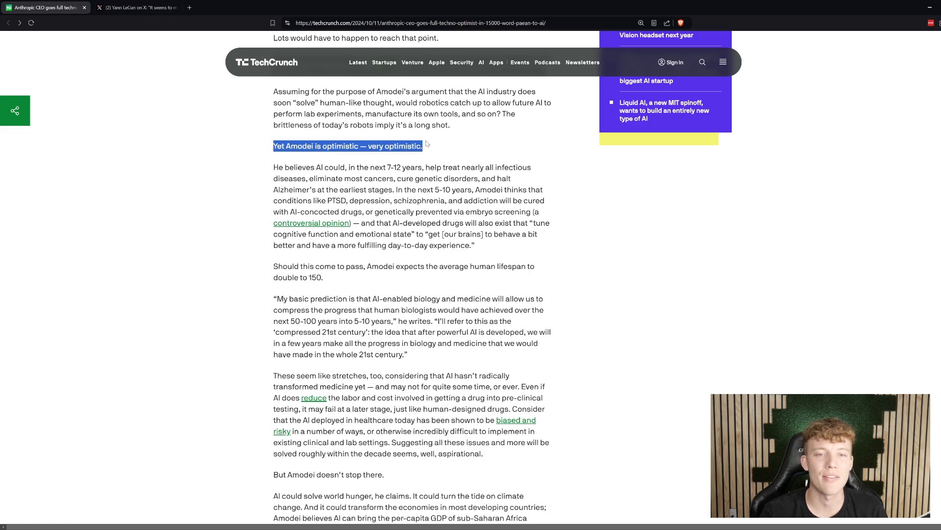
mouse_move(424, 195)
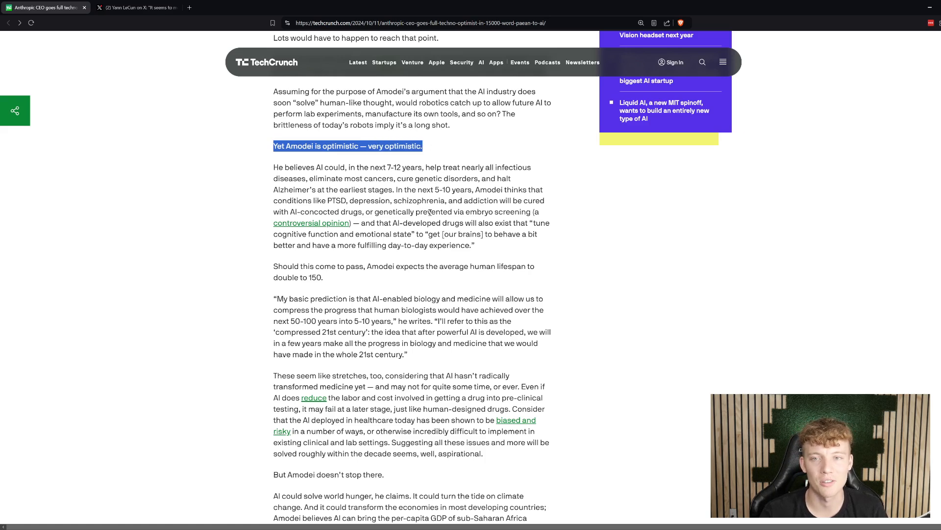
scroll(down, 3)
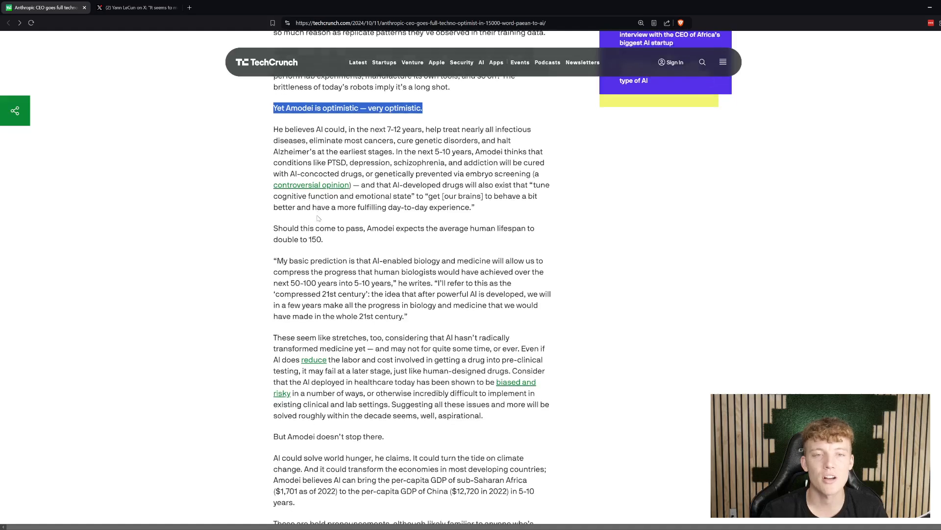
scroll(down, 3)
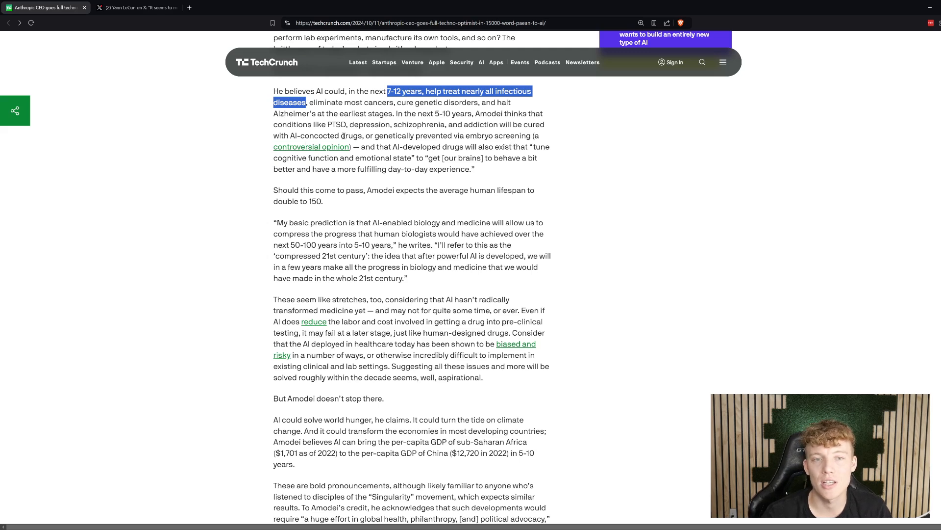
mouse_move(441, 144)
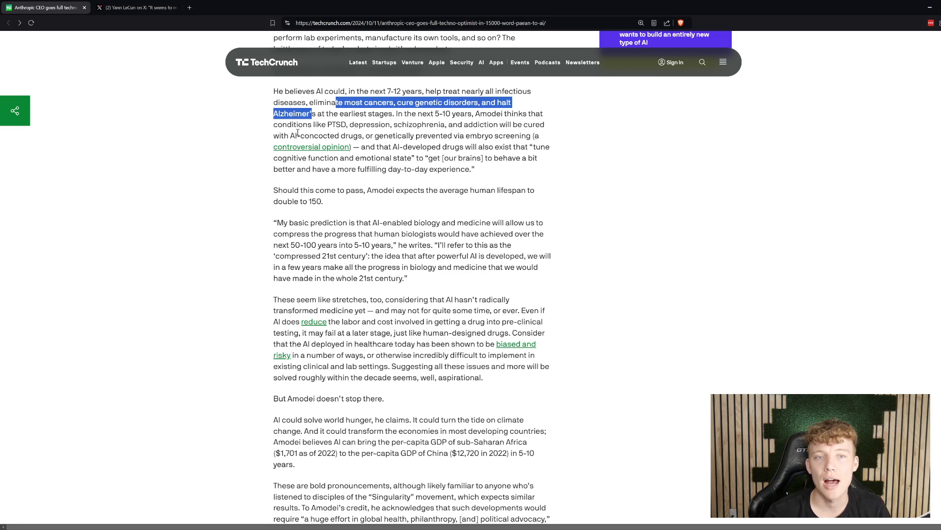
Highlight the claim that PTSD through addiction will be cured with AI-concocted drugs.
drag(326, 124, 442, 124)
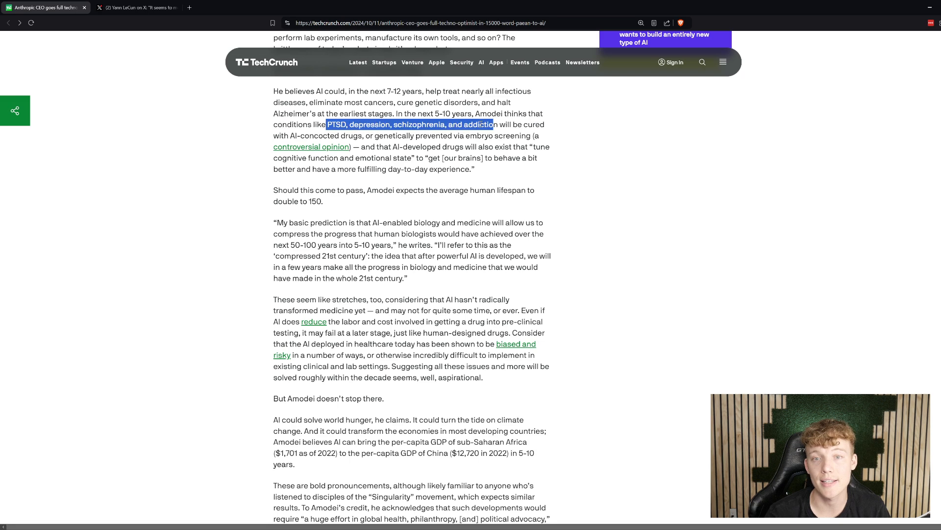
drag(493, 124, 362, 136)
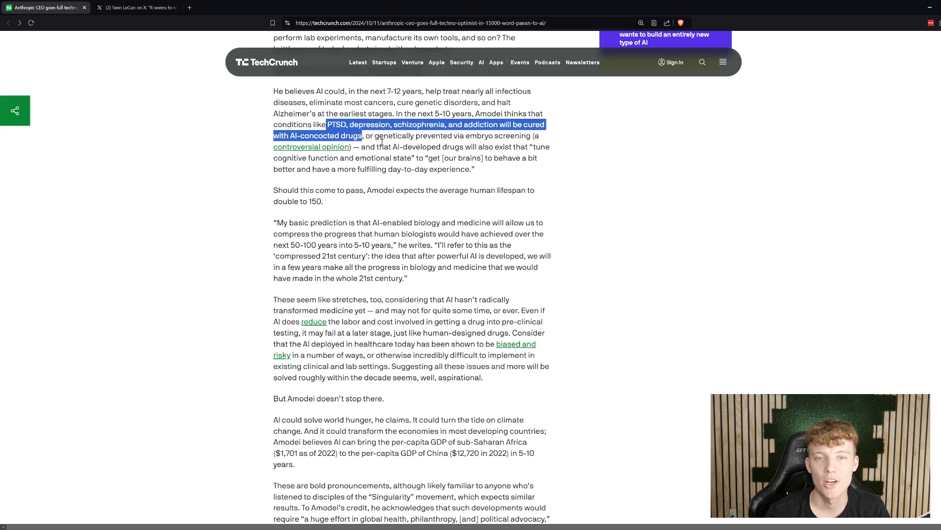
mouse_move(528, 134)
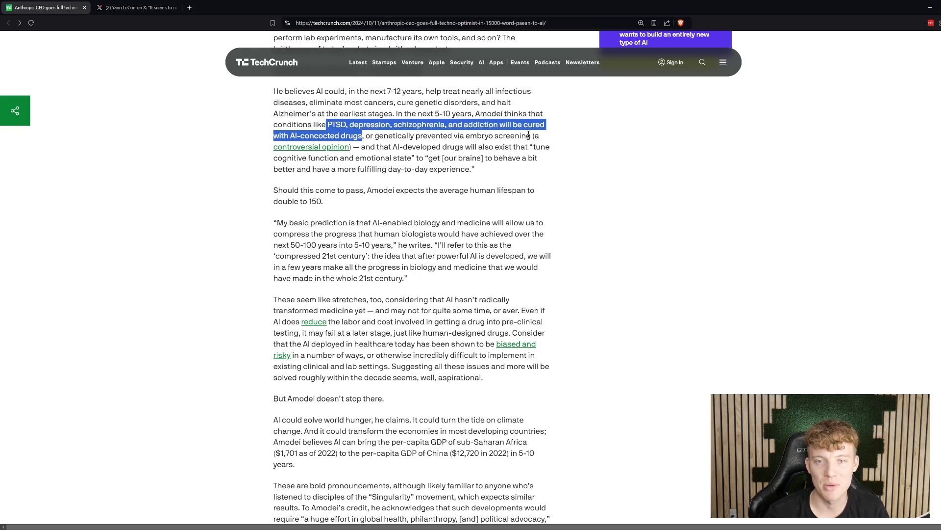
click(312, 146)
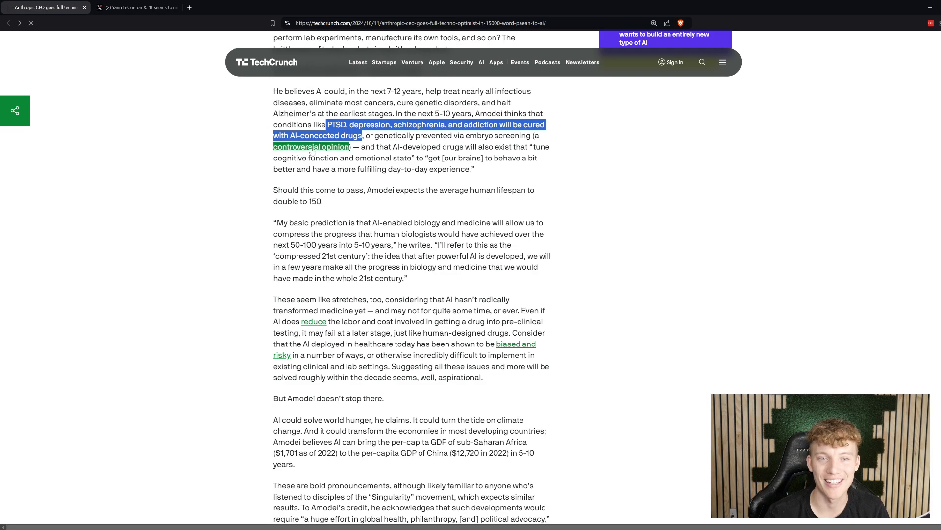
Skim Nature Scitable's embryo screening ethics page, then go back to TechCrunch.
click(312, 146)
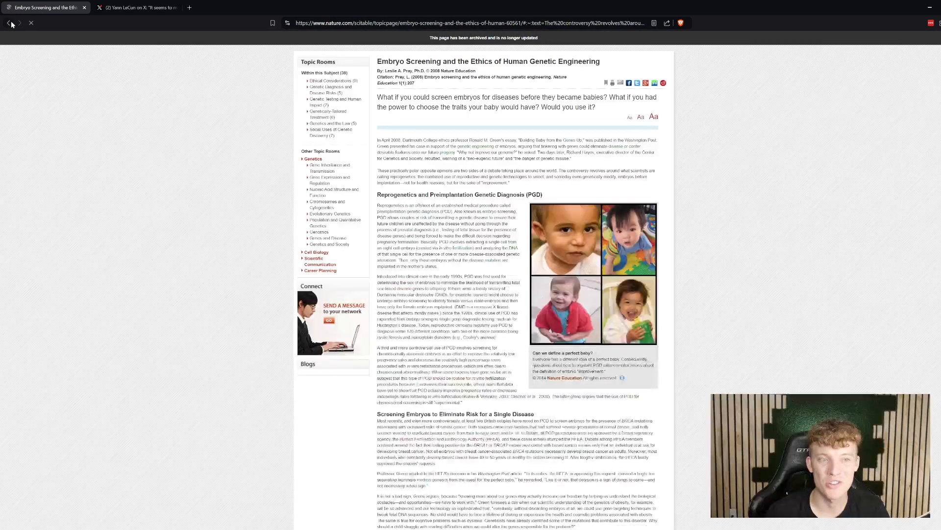
scroll(down, 3)
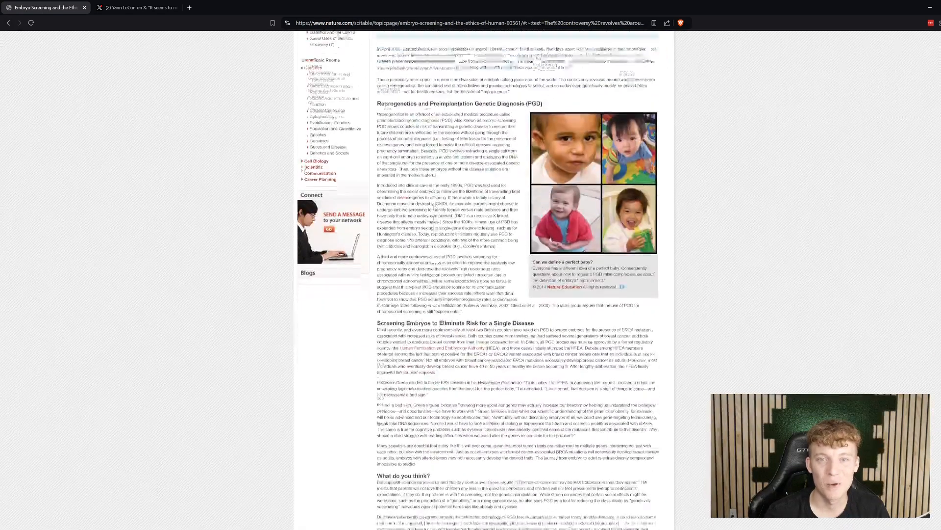
scroll(down, 3)
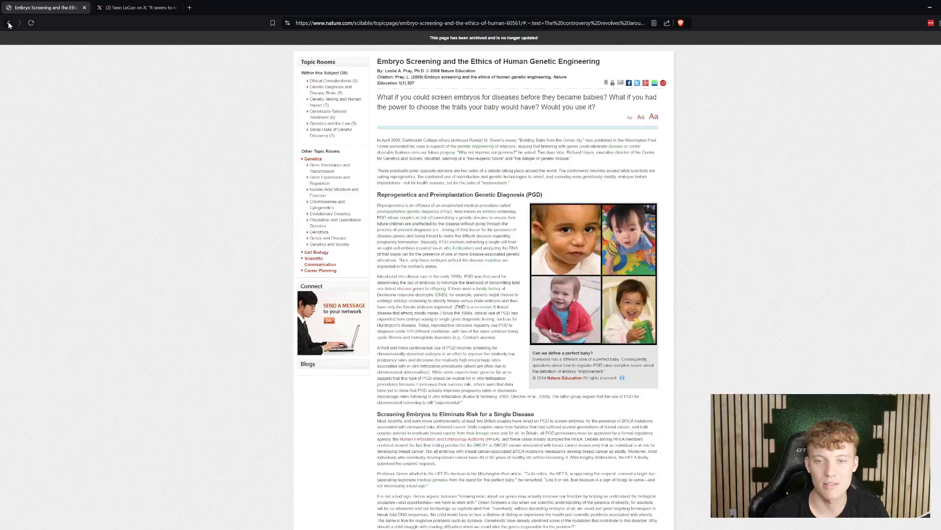
click(8, 23)
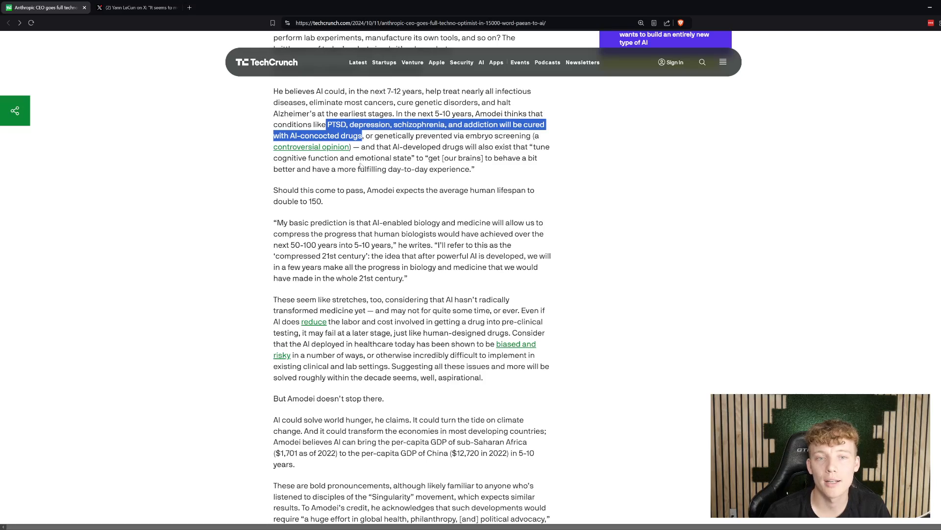
mouse_move(493, 165)
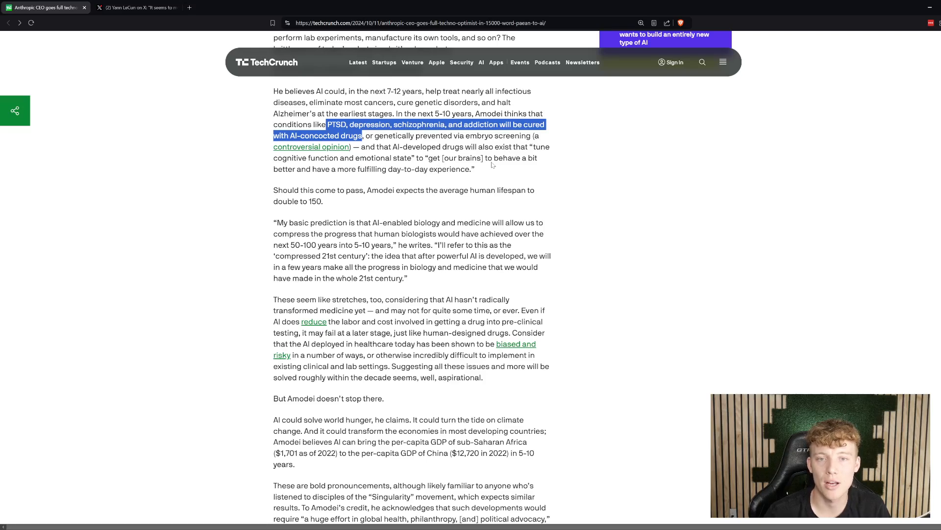
mouse_move(253, 187)
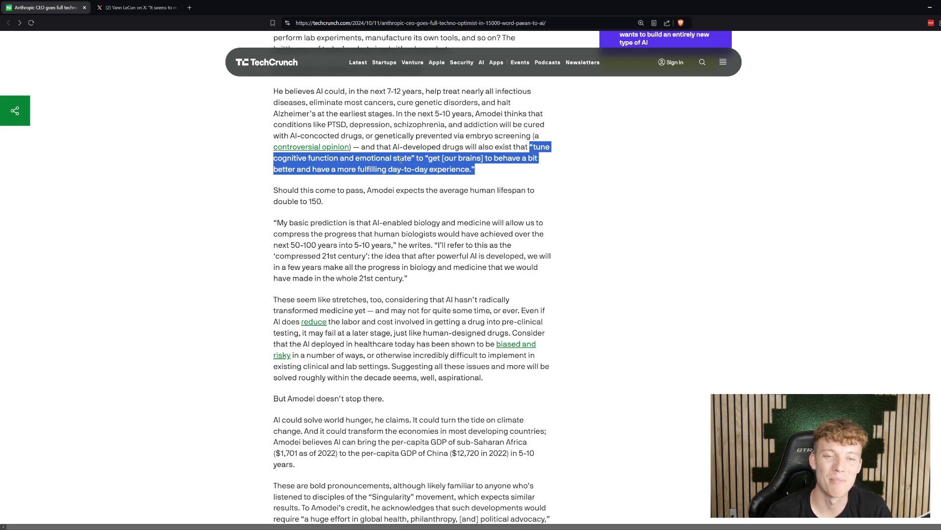
Scroll down past the brain-tuning quote to the prediction that lifespan doubles to 150.
scroll(down, 3)
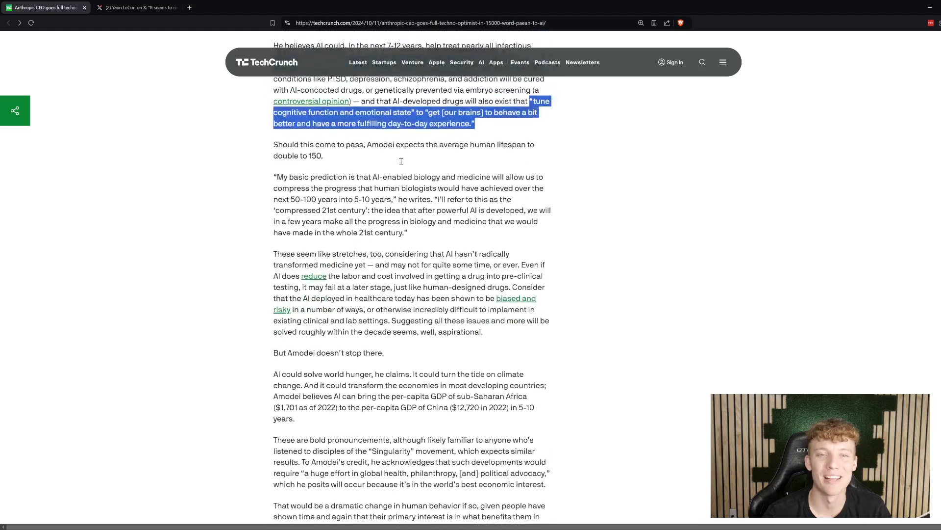
scroll(down, 3)
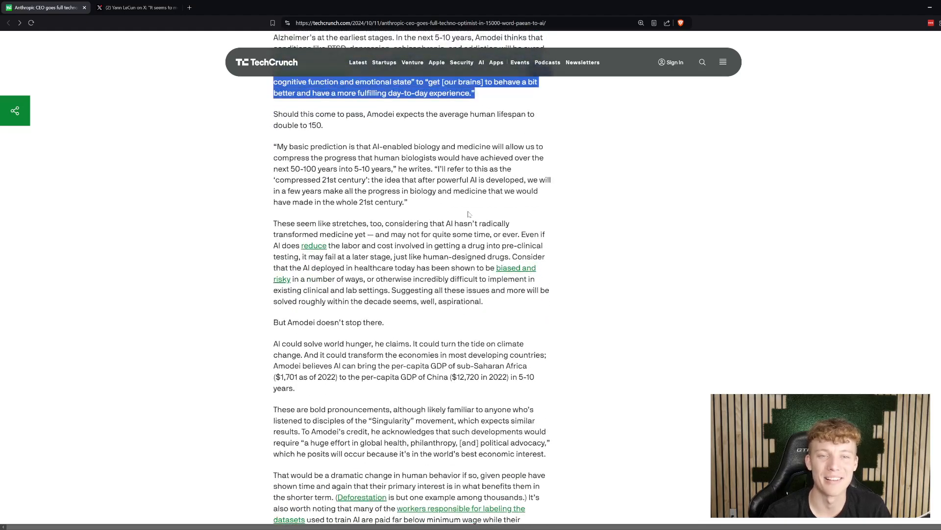
mouse_move(515, 109)
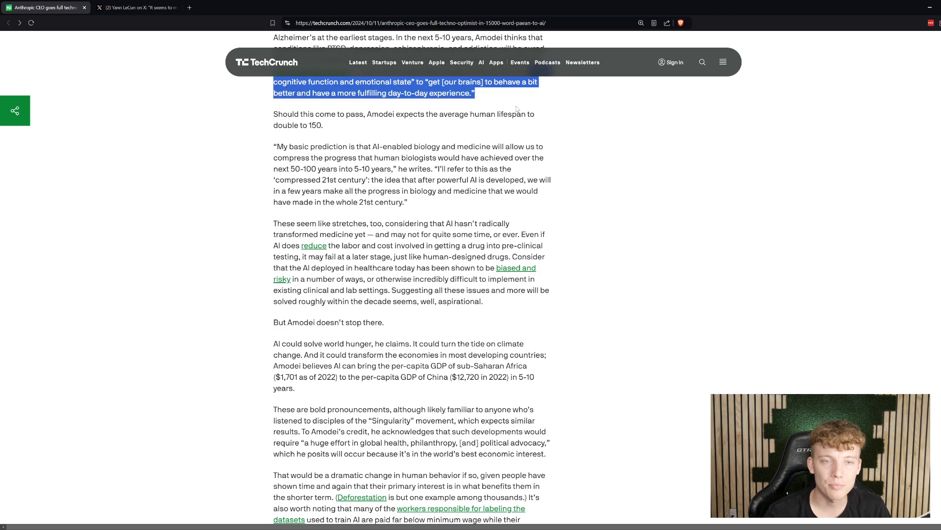
mouse_move(482, 162)
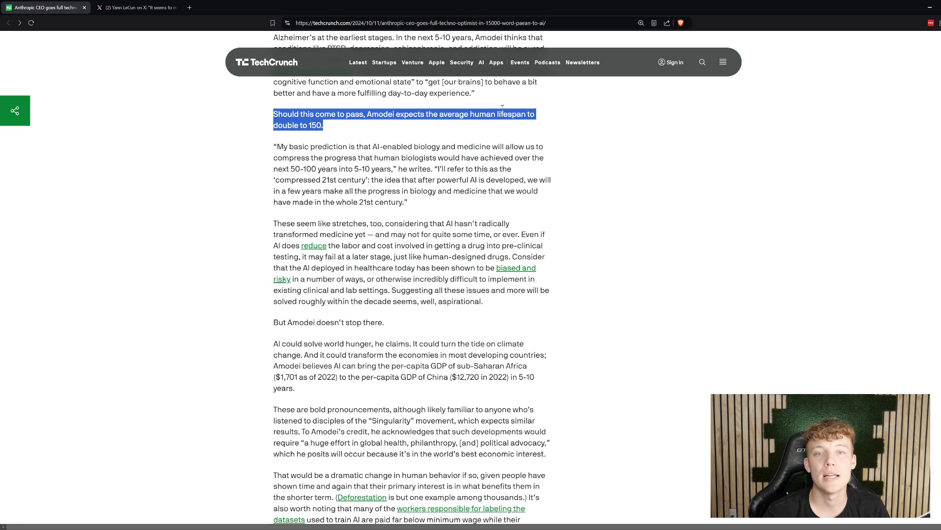
mouse_move(353, 145)
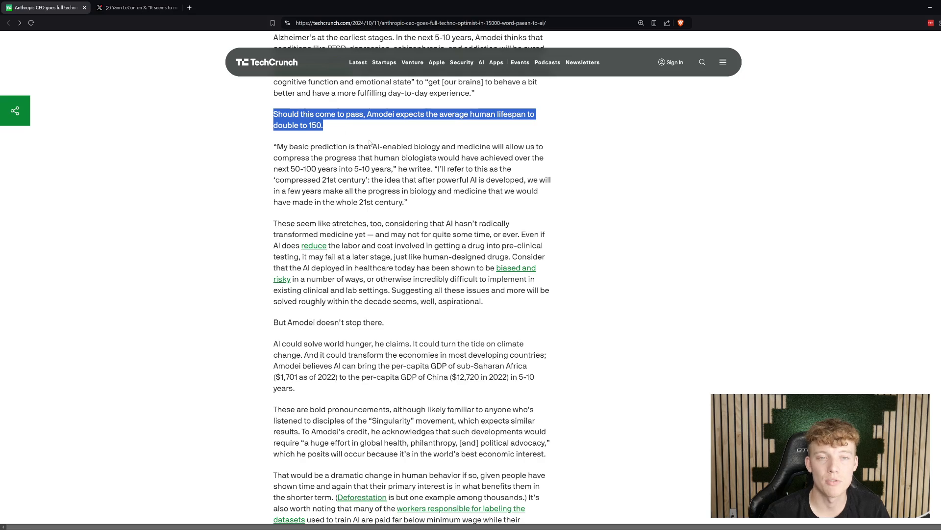
scroll(down, 3)
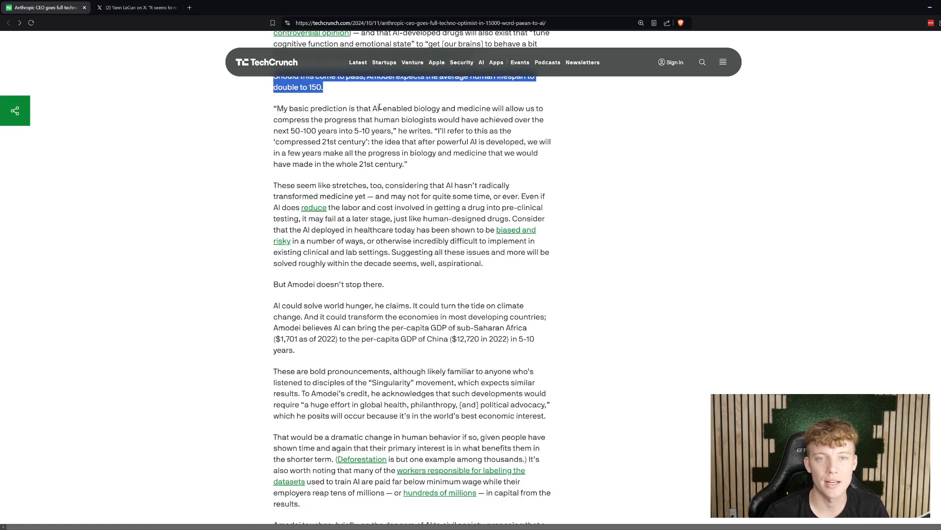
mouse_move(337, 89)
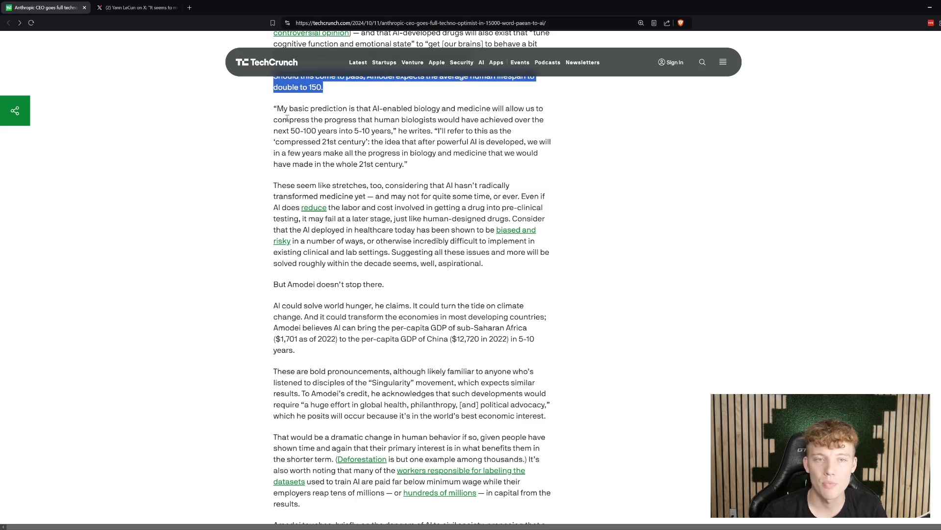
Highlight the quote from 'My basic prediction' through the 'compressed 21st century' ending.
click(286, 109)
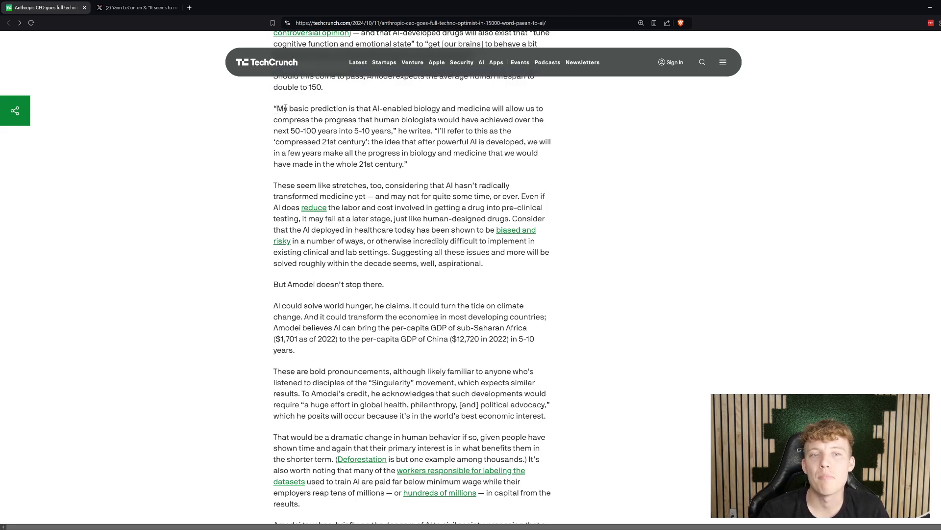
drag(275, 108, 501, 120)
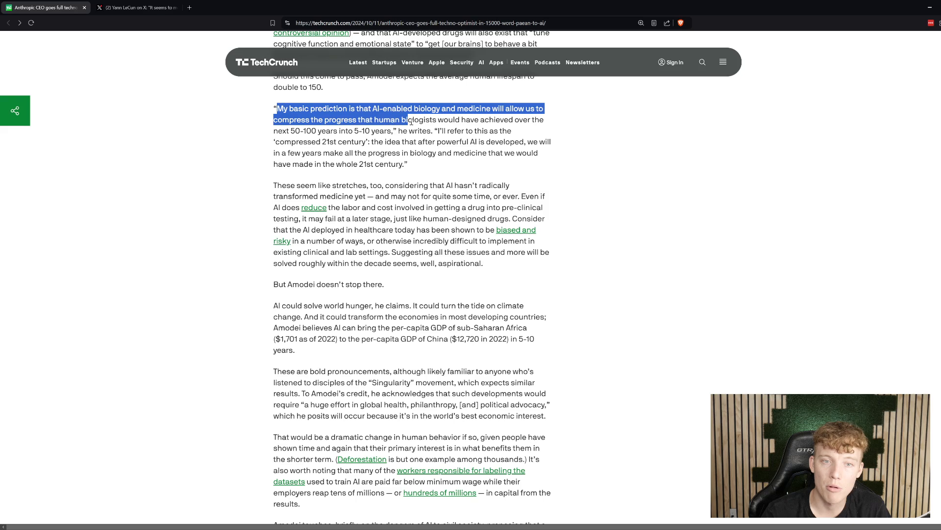
drag(405, 120, 463, 120)
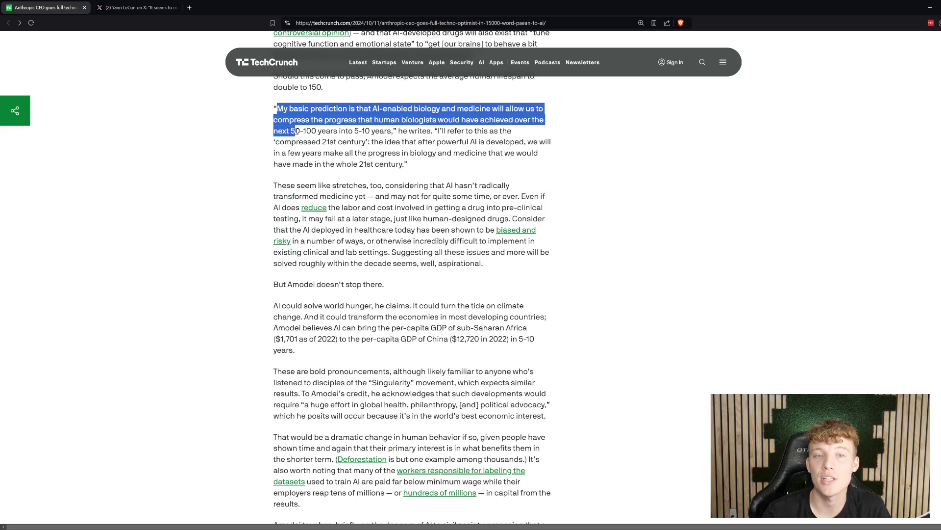
drag(294, 130, 457, 141)
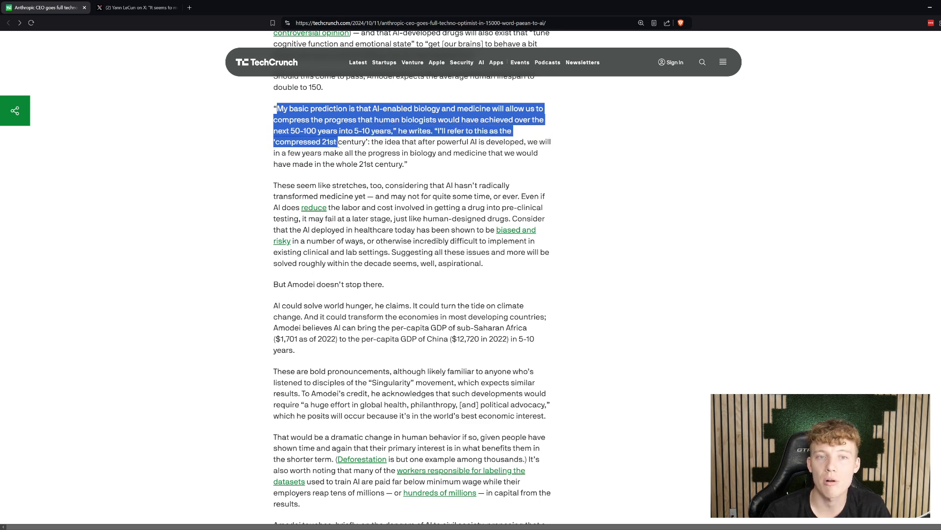
drag(338, 141, 437, 142)
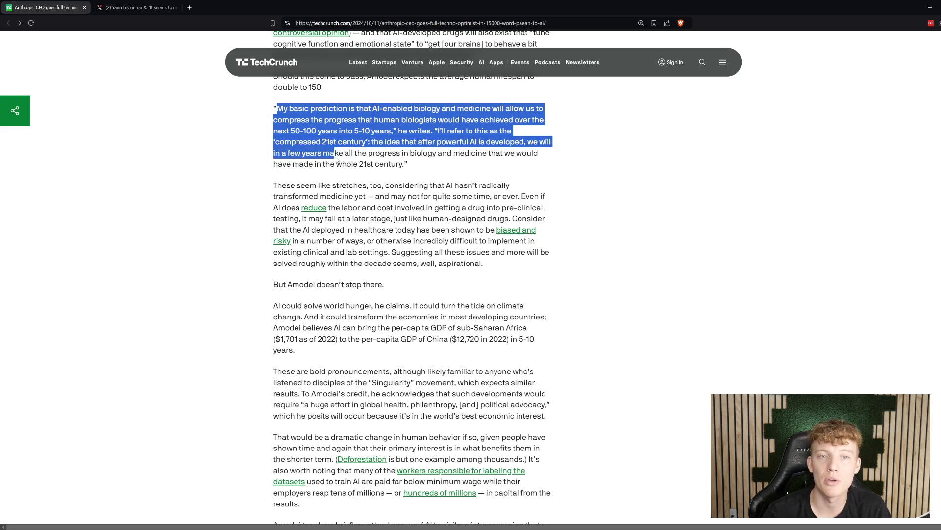
drag(337, 153, 546, 153)
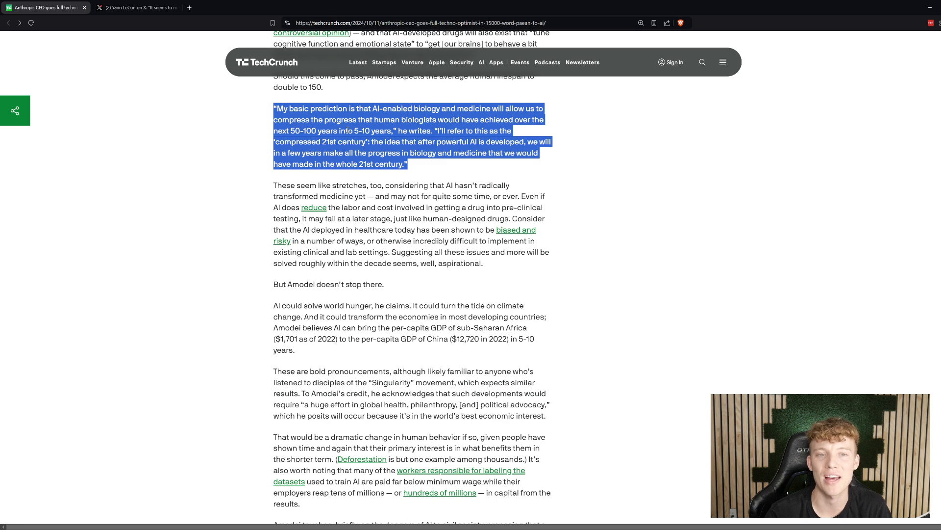
scroll(down, 3)
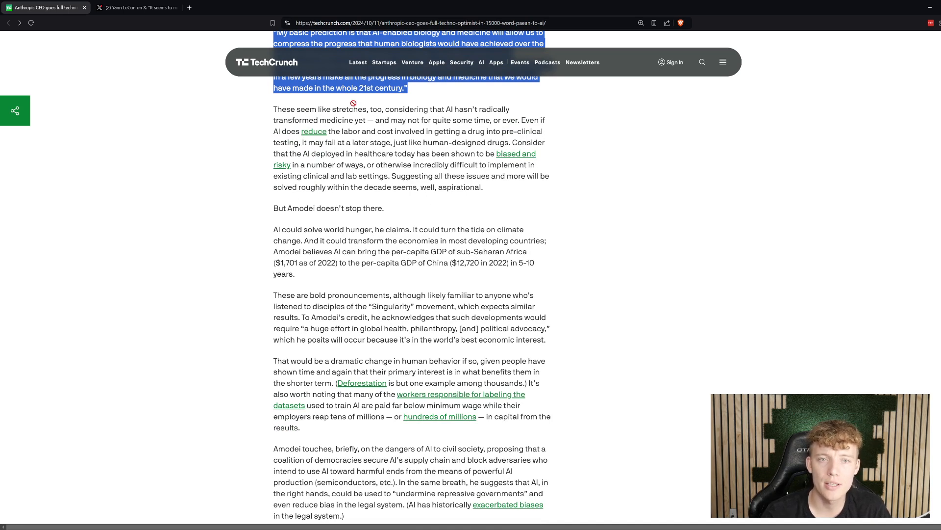
Highlight the sentence calling Amodei's medical claims stretches, then scroll toward the world hunger claim.
click(386, 114)
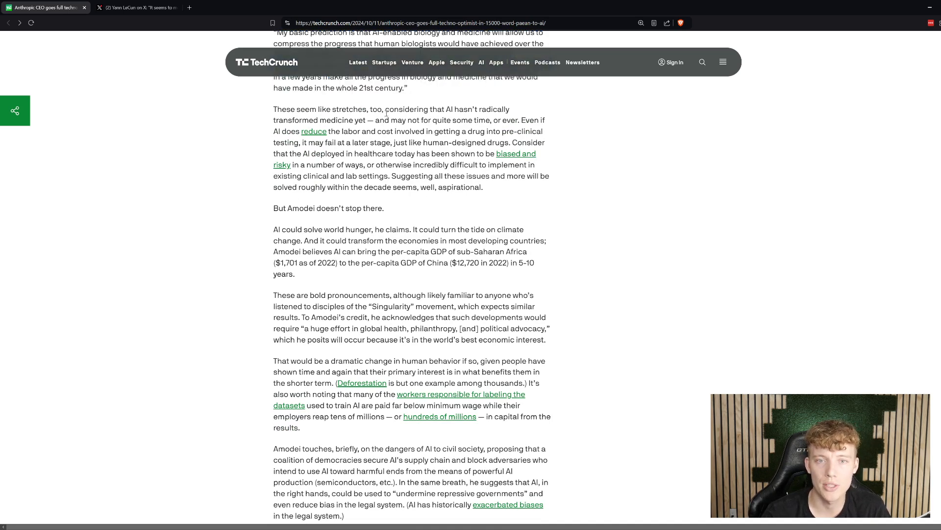
double_click(313, 131)
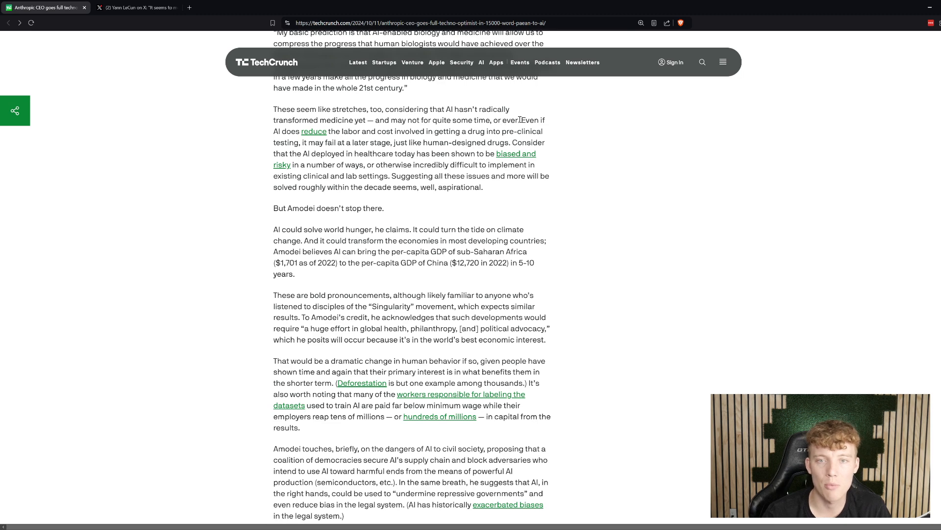
drag(273, 108, 518, 120)
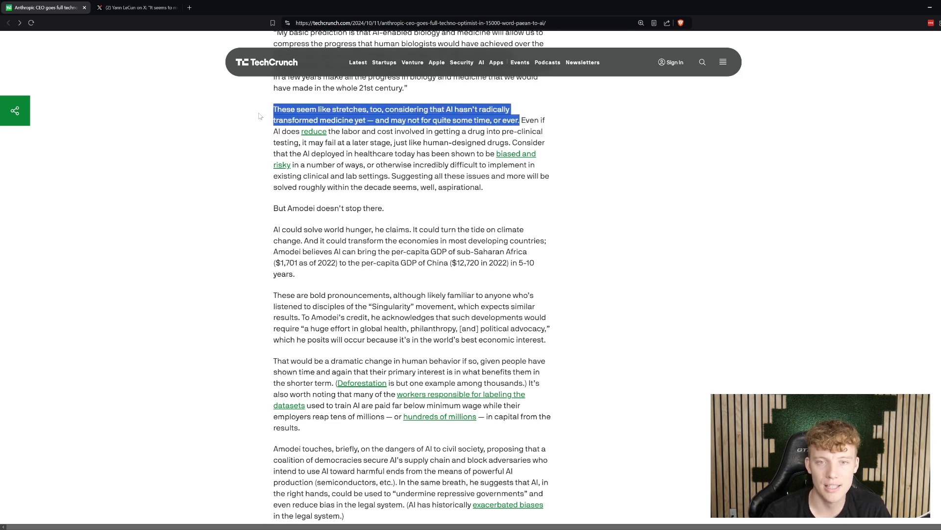
scroll(down, 3)
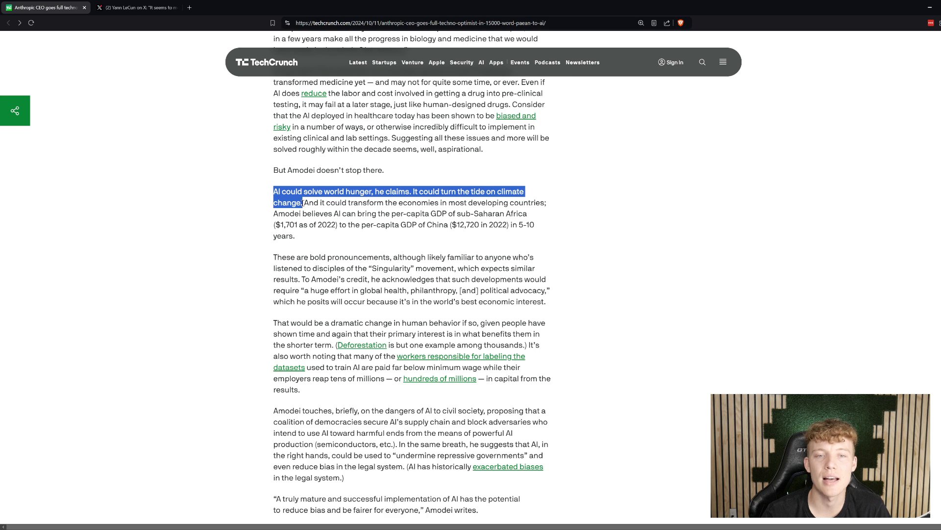
mouse_move(557, 209)
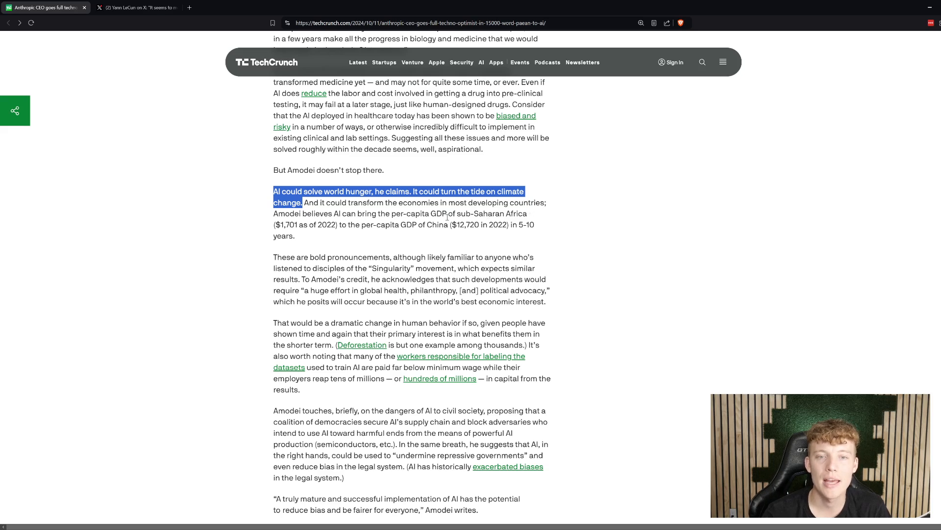
mouse_move(365, 222)
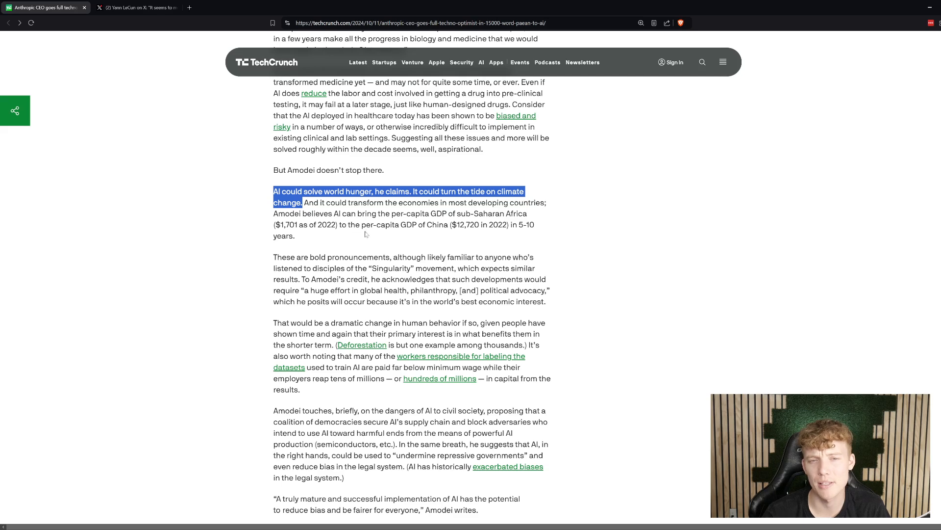
mouse_move(461, 233)
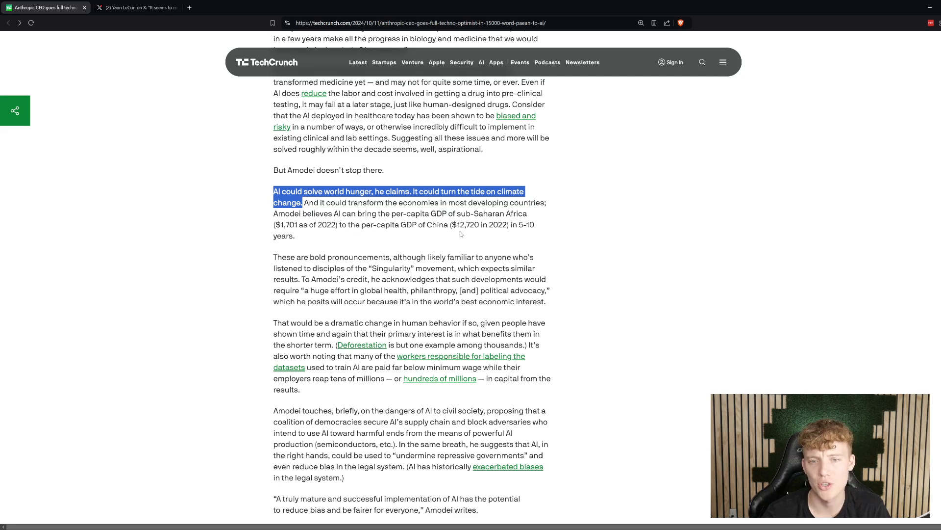
Select China's $12,720 GDP figure and scroll down to the next paragraph.
double_click(468, 224)
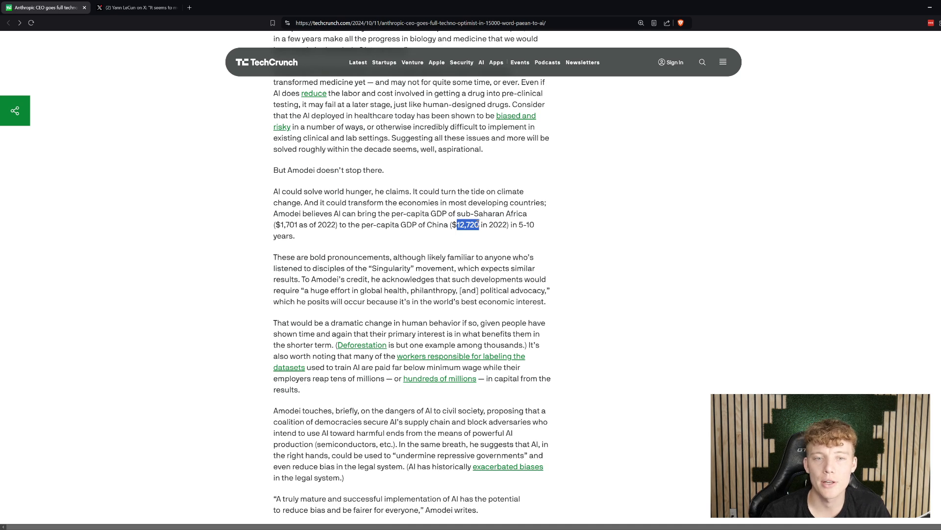
mouse_move(261, 238)
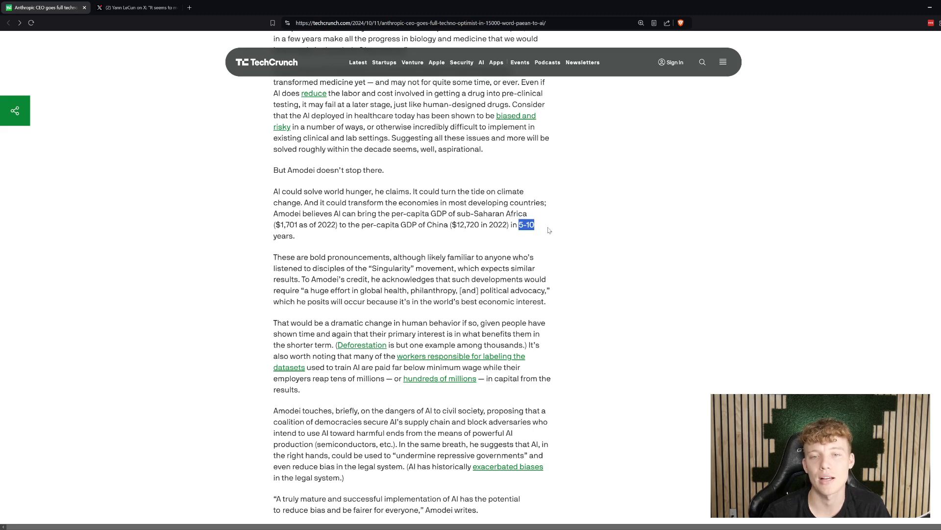
scroll(down, 3)
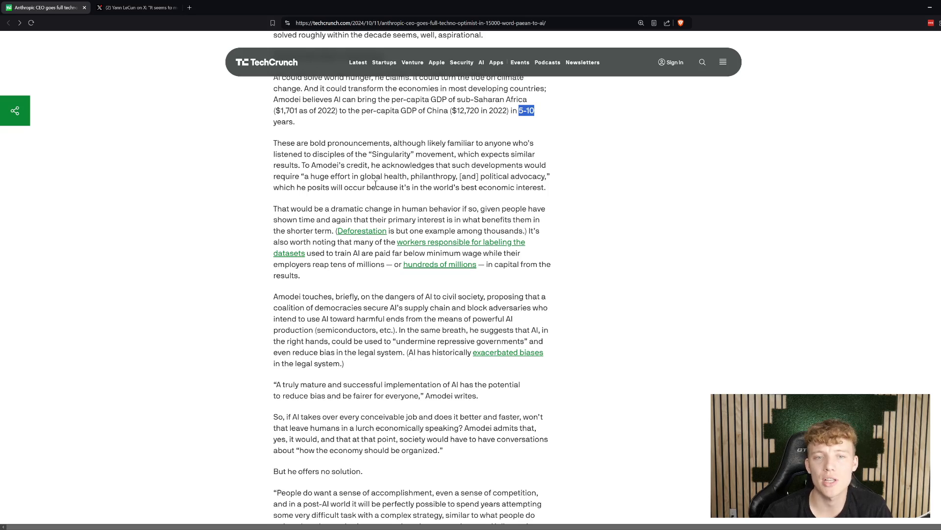
mouse_move(525, 204)
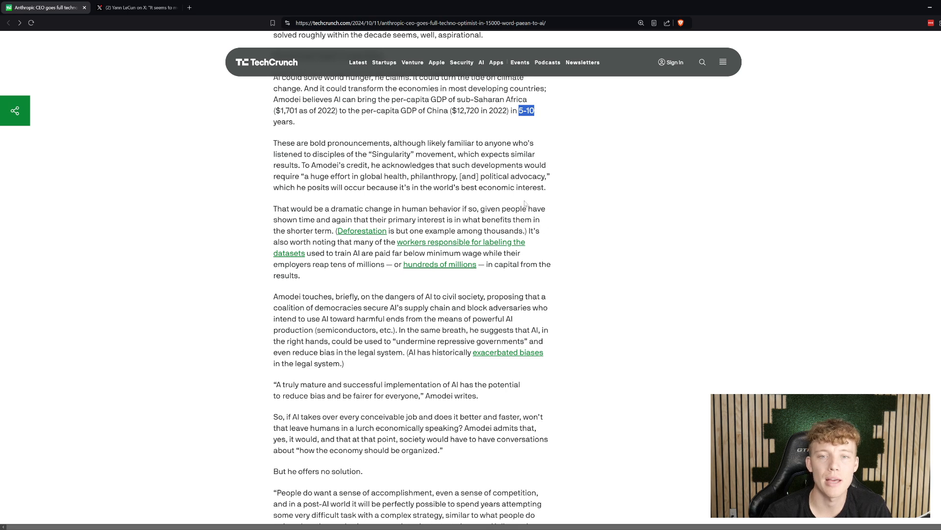
mouse_move(509, 205)
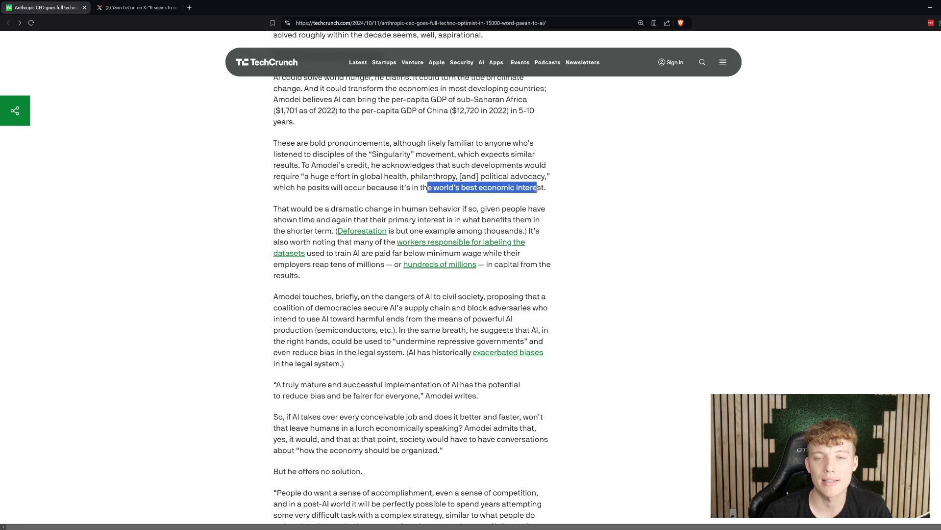
Highlight 'the world's best economic interest' and start selecting the underpaid data labelers sentence.
drag(537, 187, 545, 187)
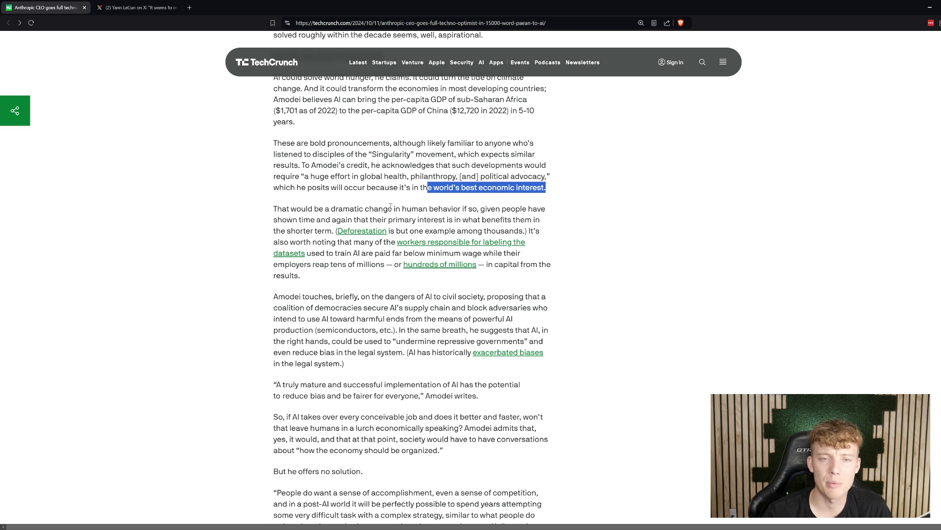
mouse_move(496, 207)
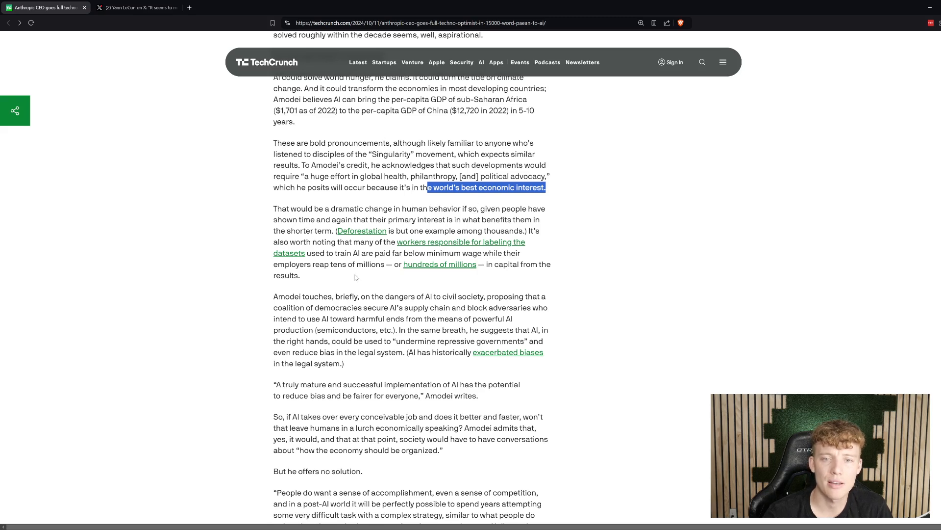
scroll(down, 3)
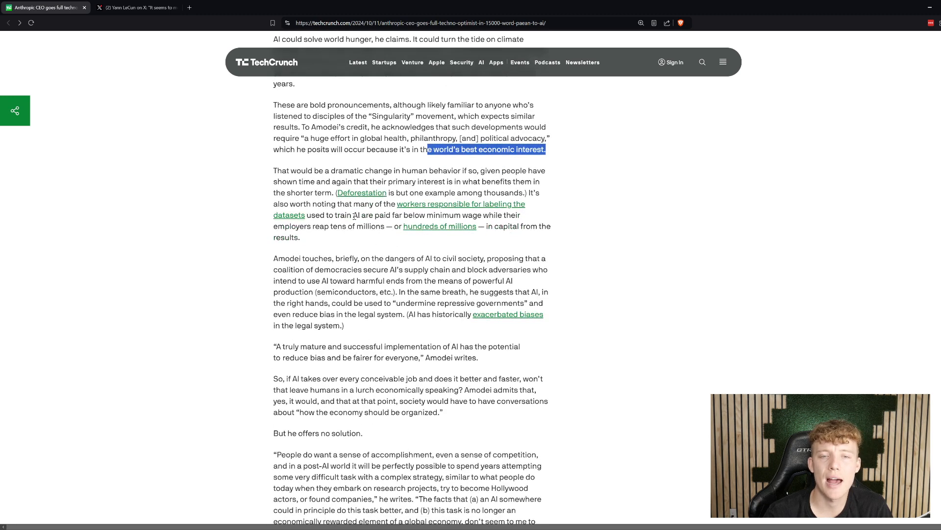
drag(354, 215, 320, 225)
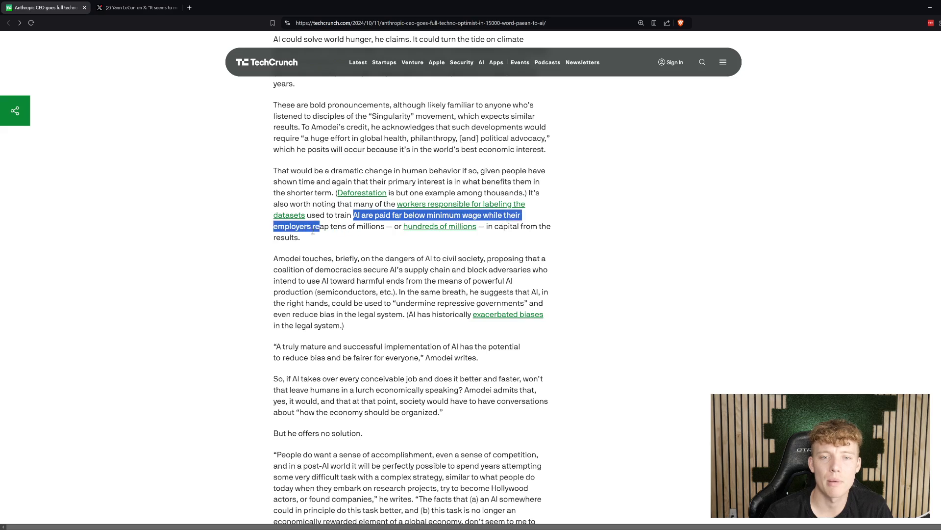
drag(321, 225, 354, 226)
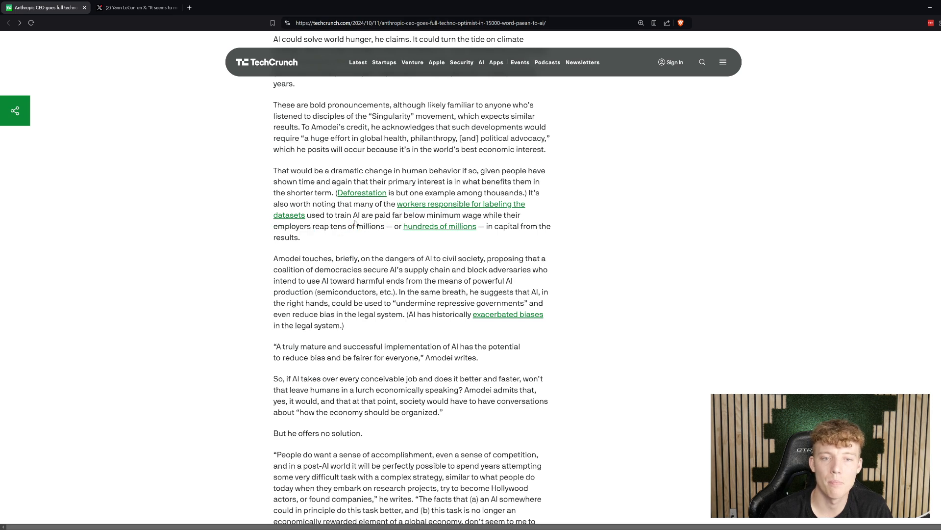
drag(354, 215, 383, 225)
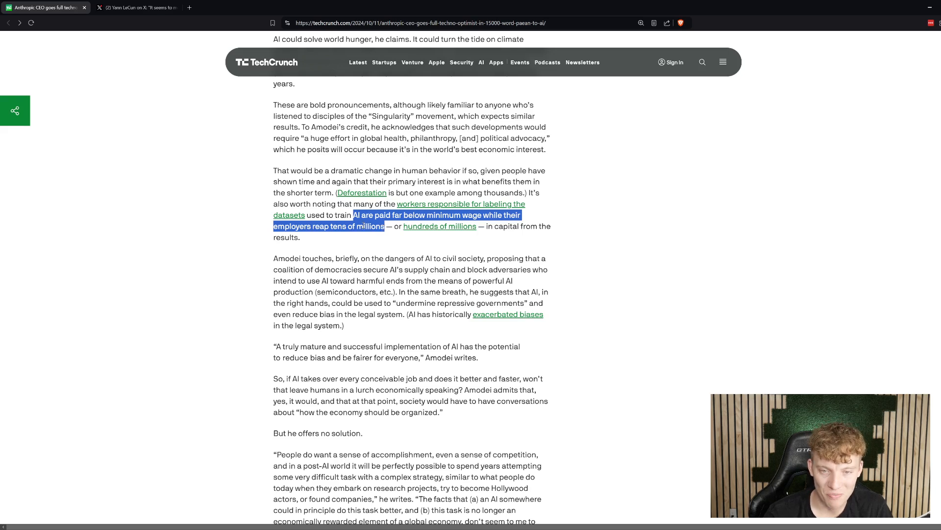
Highlight the entire 'That would be a dramatic change…' paragraph on below-minimum-wage labelers.
click(371, 166)
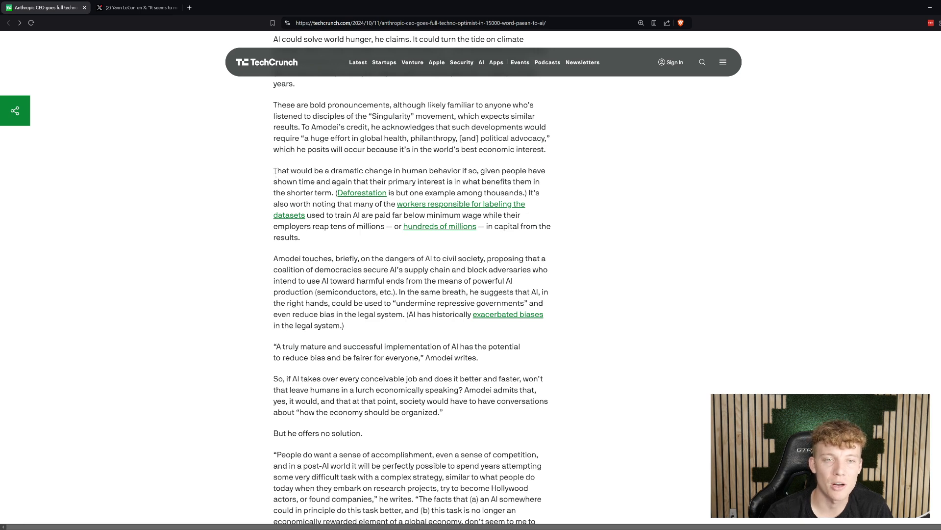
drag(274, 171, 365, 225)
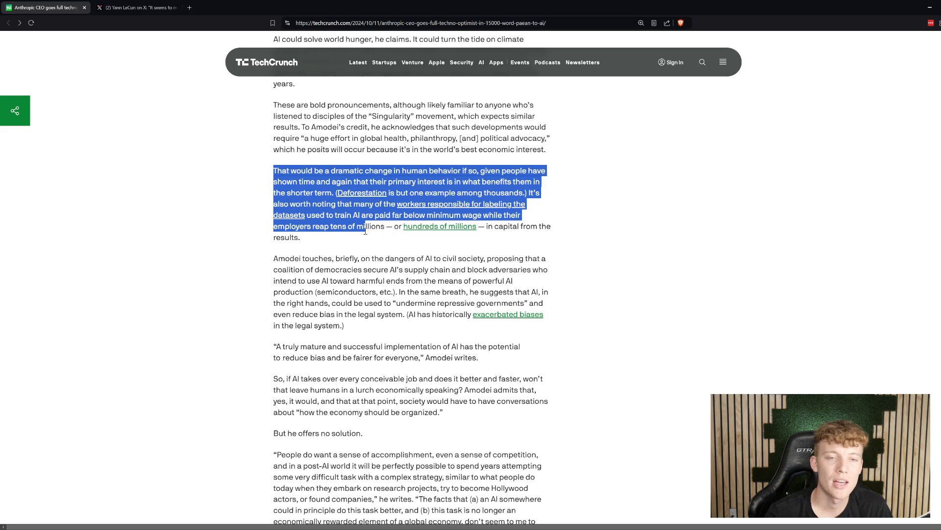
drag(361, 227, 300, 238)
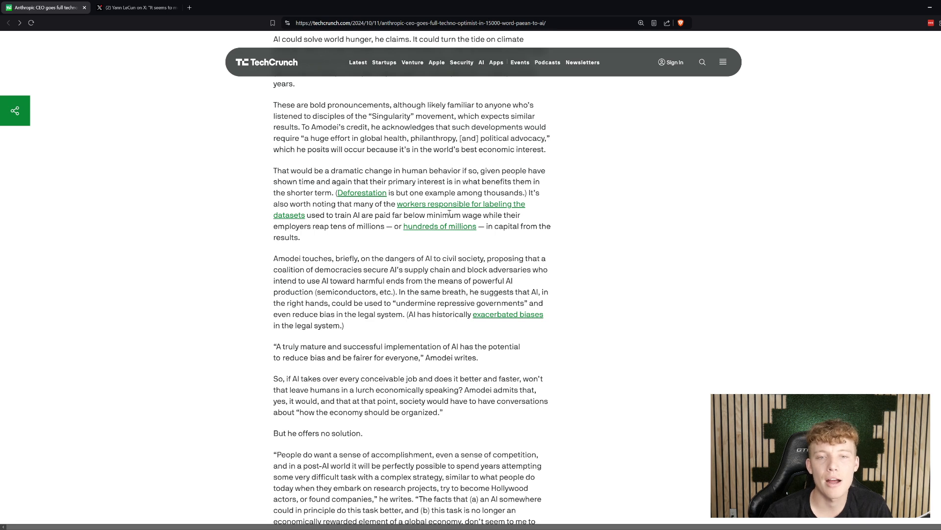
drag(379, 215, 522, 215)
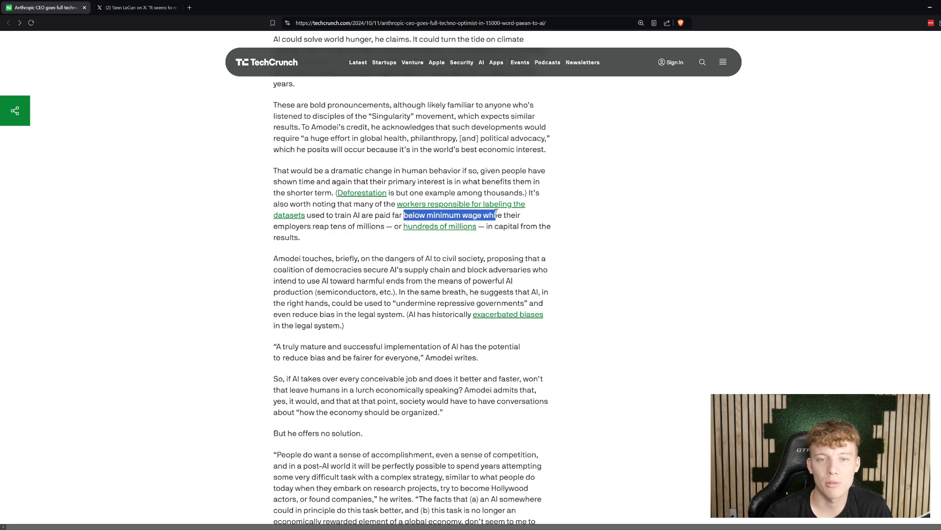
drag(495, 215, 481, 215)
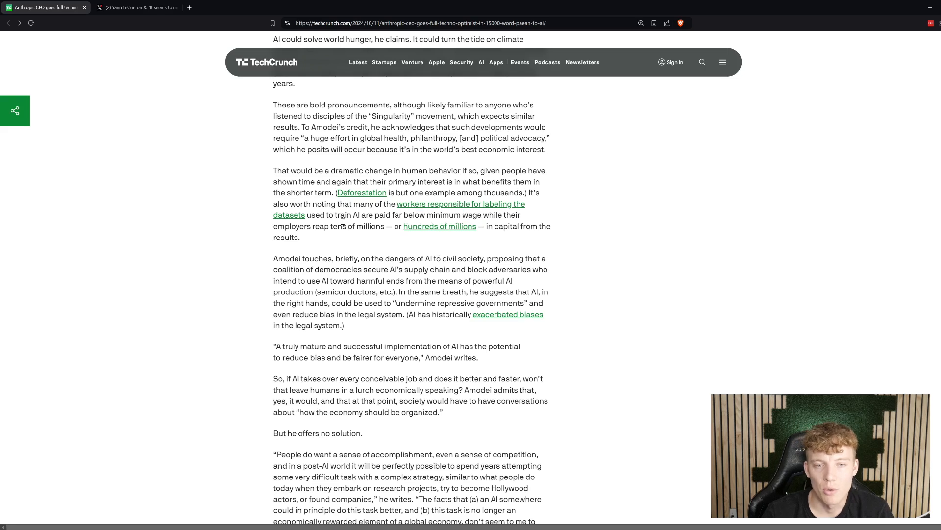
drag(310, 215, 531, 226)
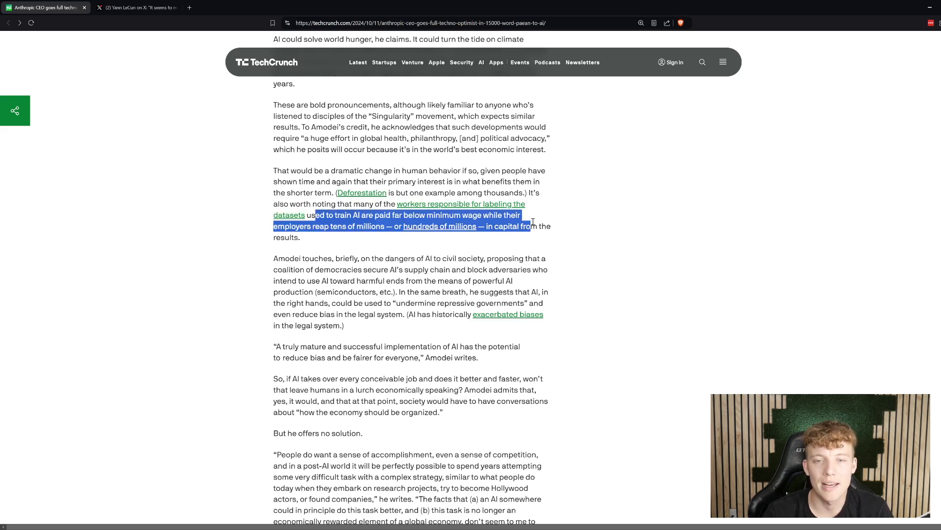
drag(528, 225, 336, 238)
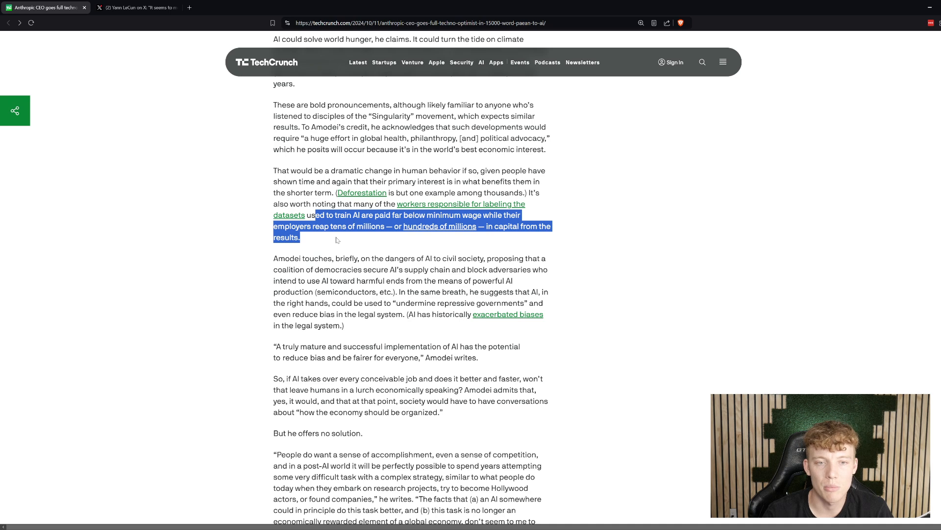
click(336, 239)
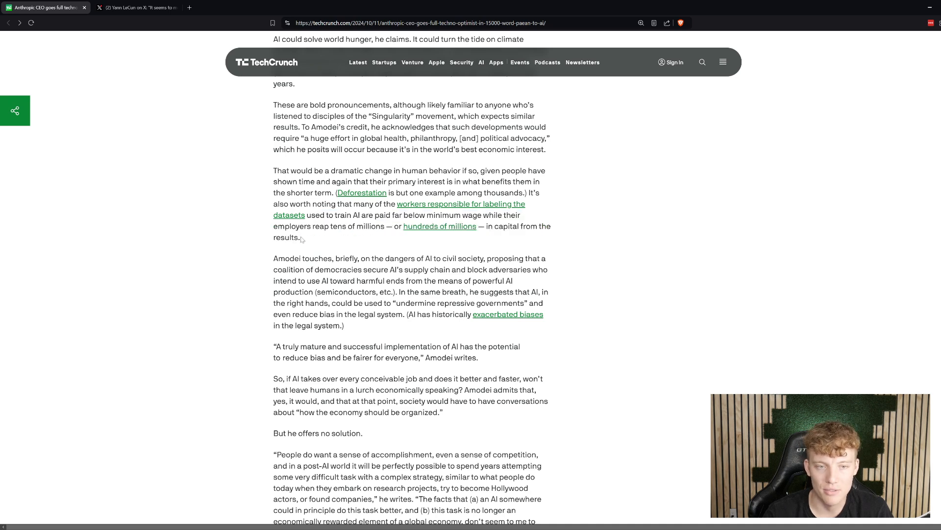
drag(274, 171, 300, 237)
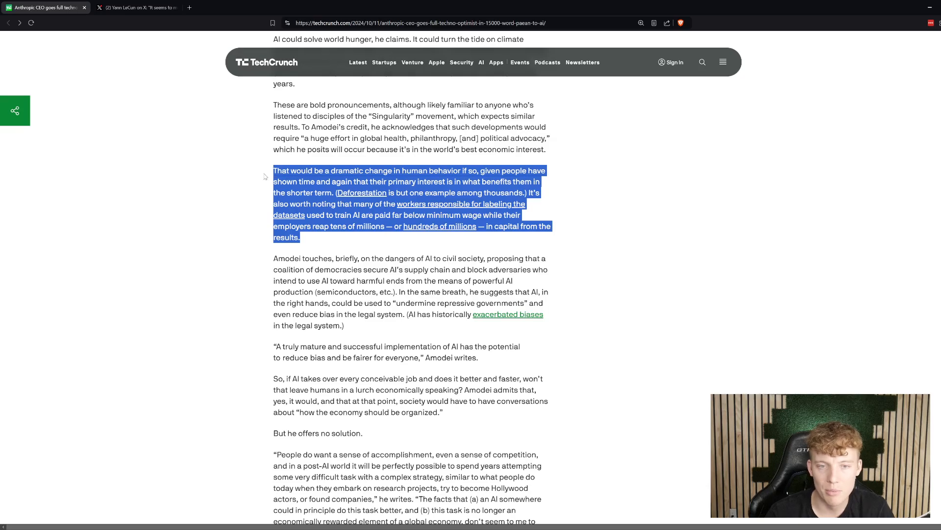
scroll(down, 3)
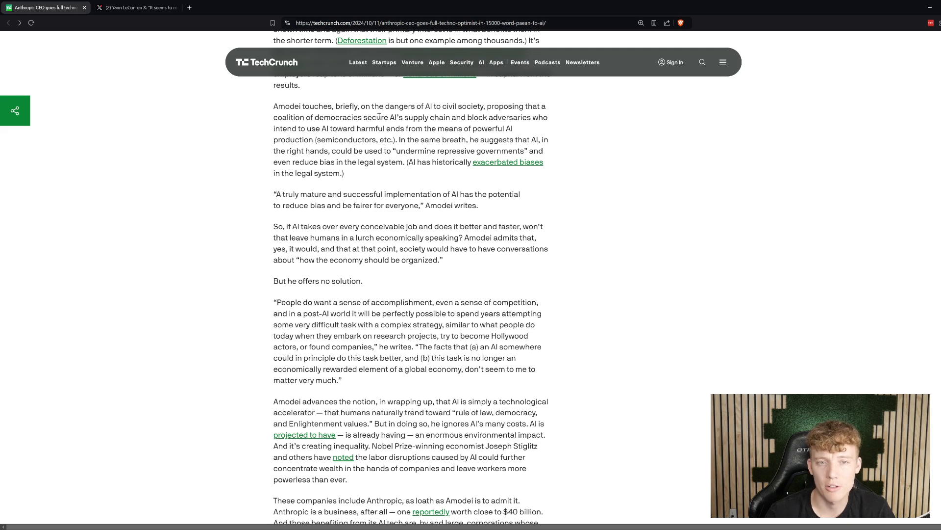
mouse_move(412, 126)
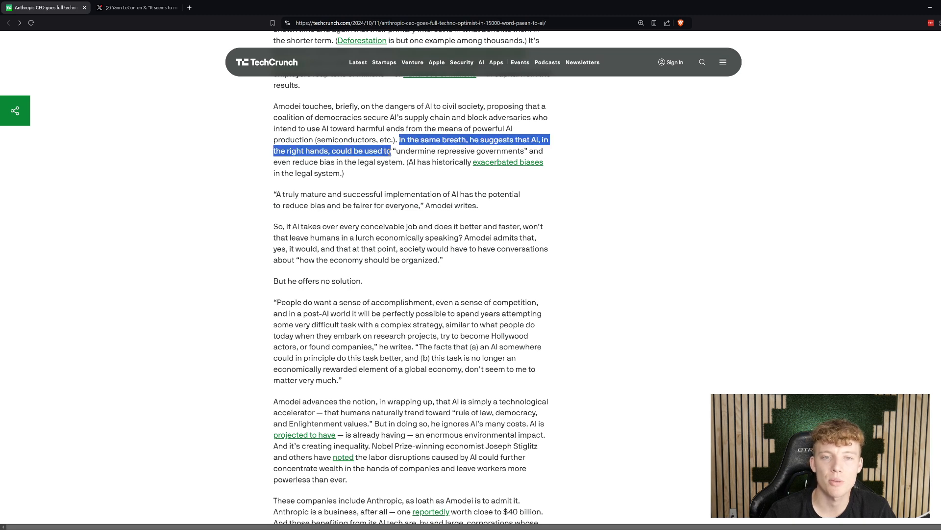
Drag across 'undermine repressive governments' repeatedly until exactly that phrase is highlighted.
click(410, 145)
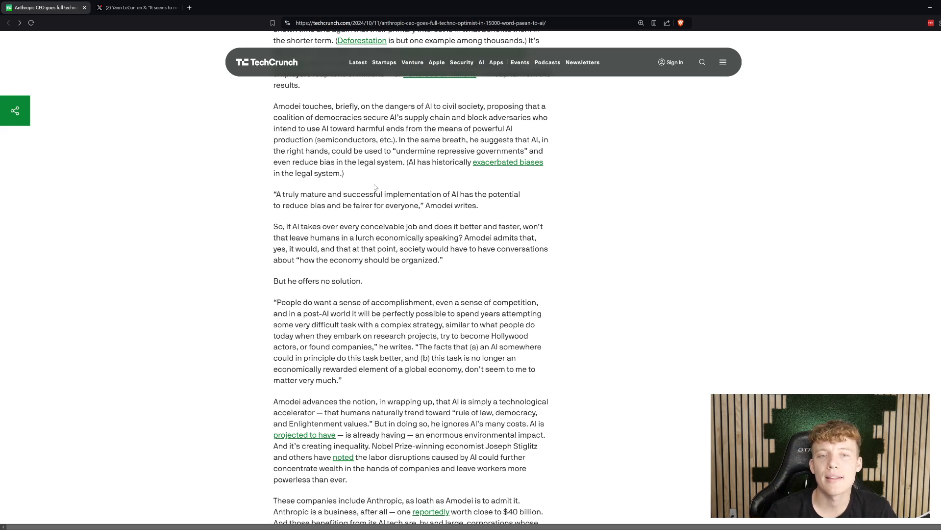
drag(511, 139, 399, 150)
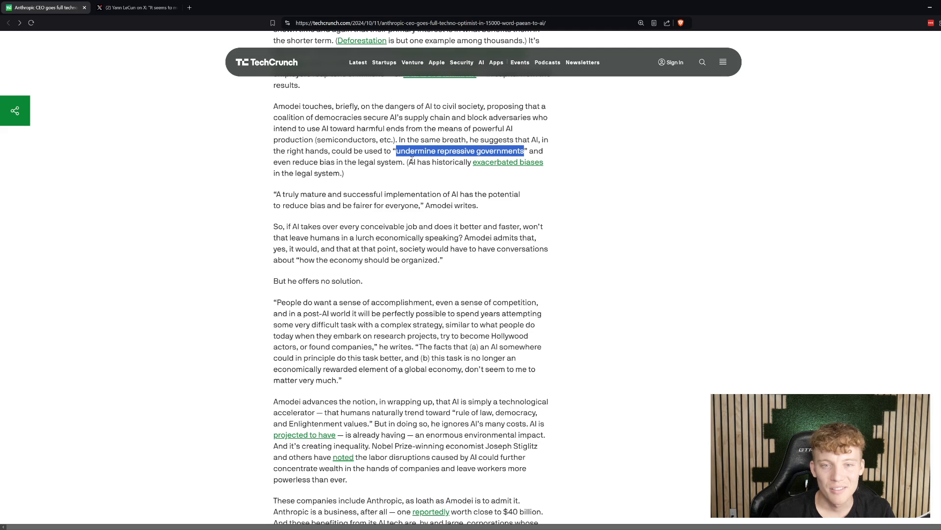
click(517, 150)
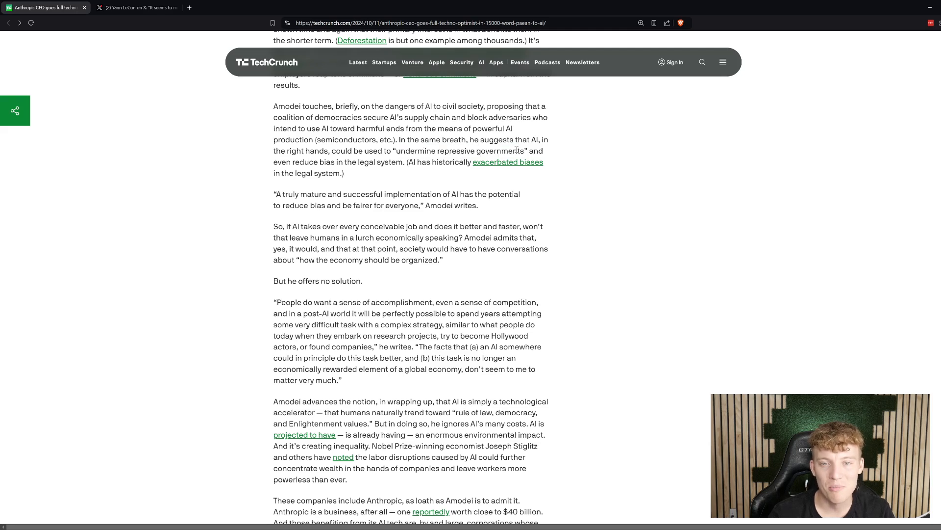
drag(393, 151, 525, 150)
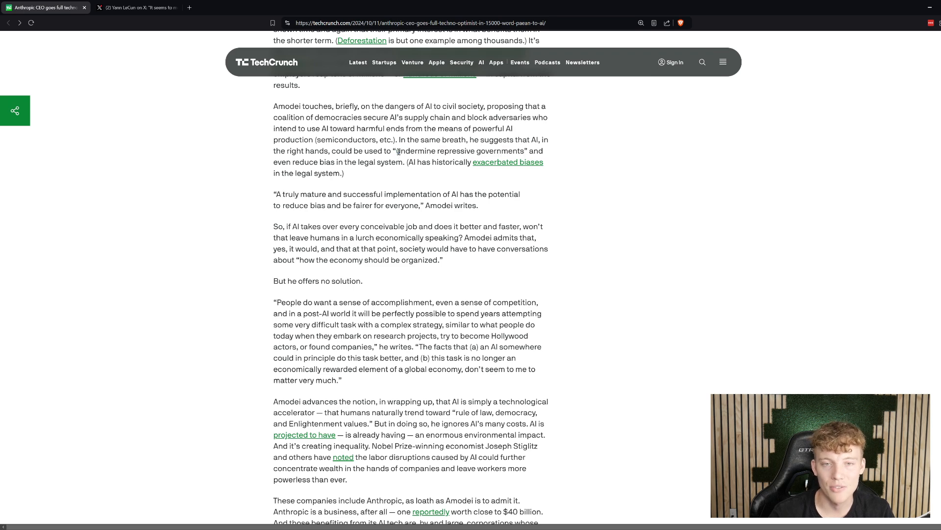
drag(398, 151, 518, 150)
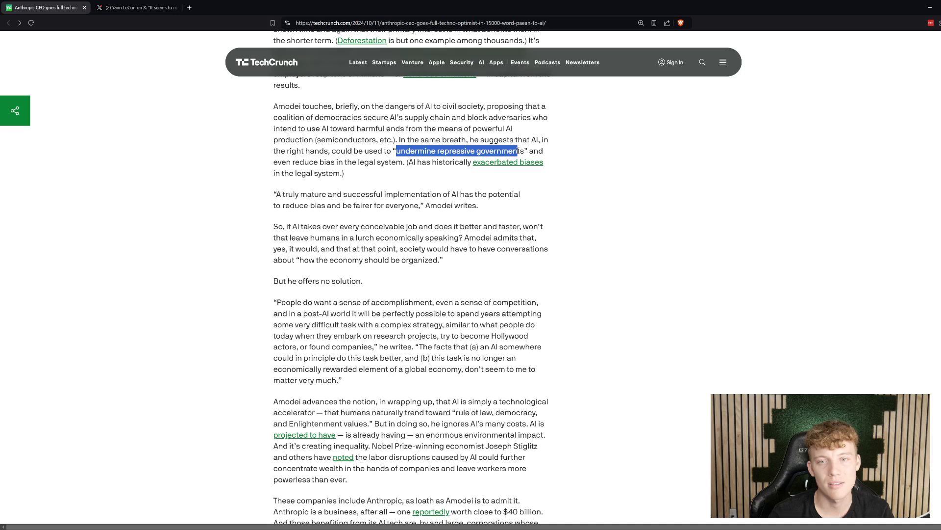
drag(515, 150, 524, 151)
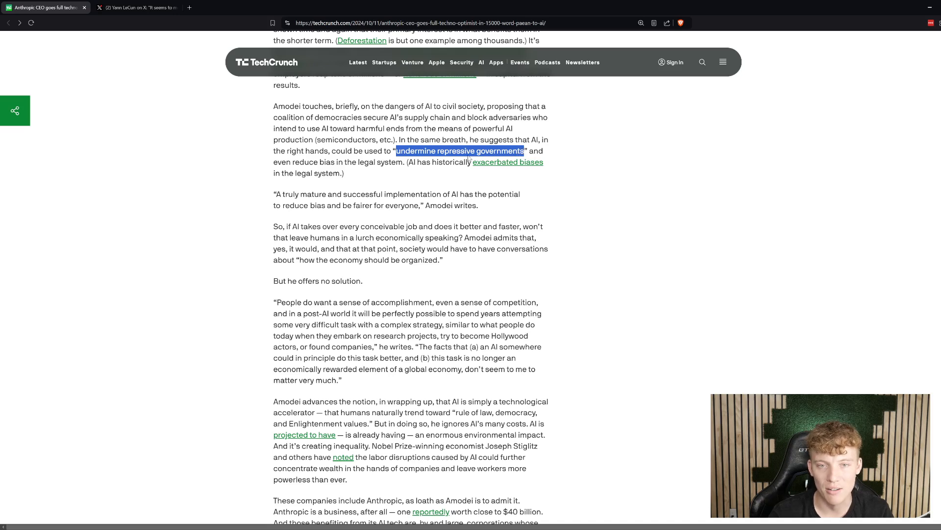
click(460, 150)
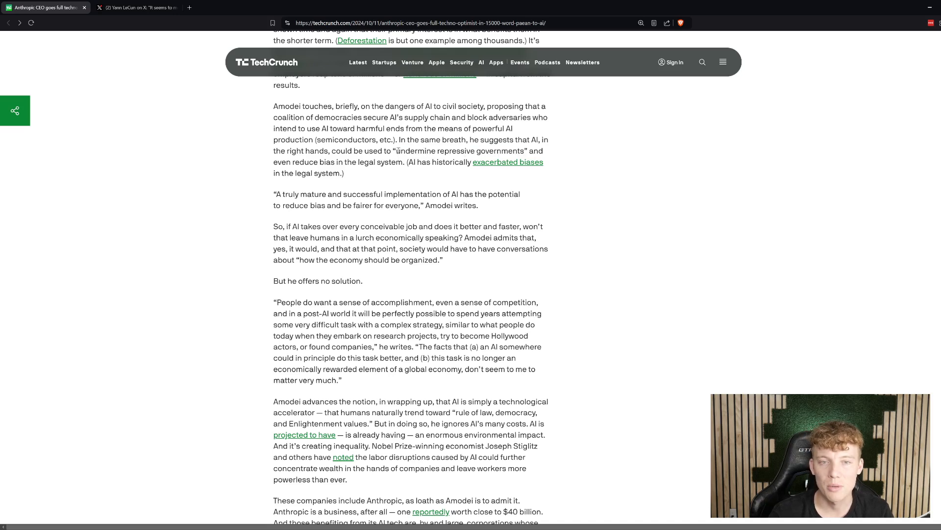
drag(396, 151, 524, 151)
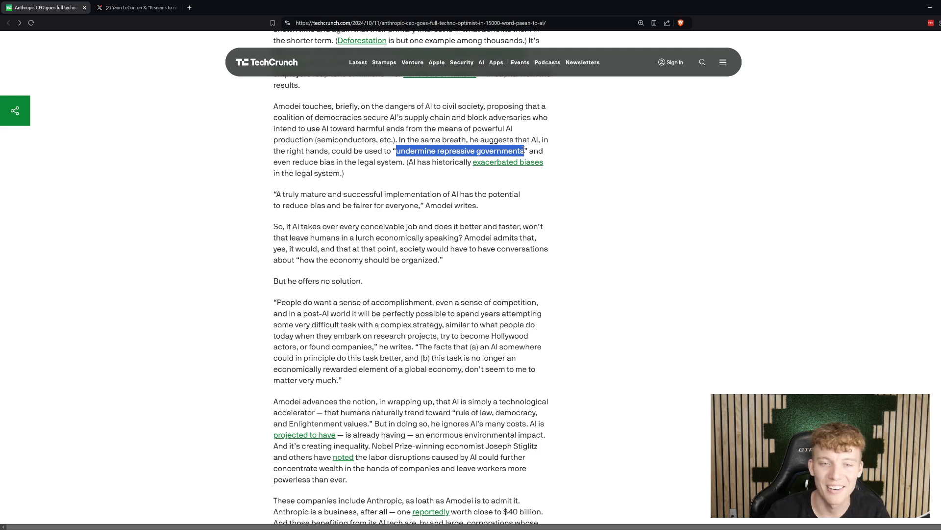
mouse_move(513, 217)
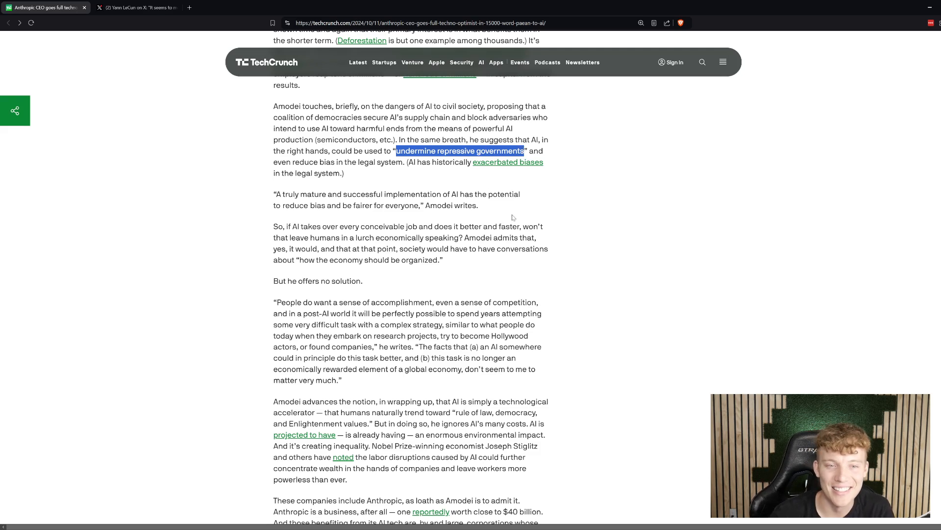
mouse_move(513, 165)
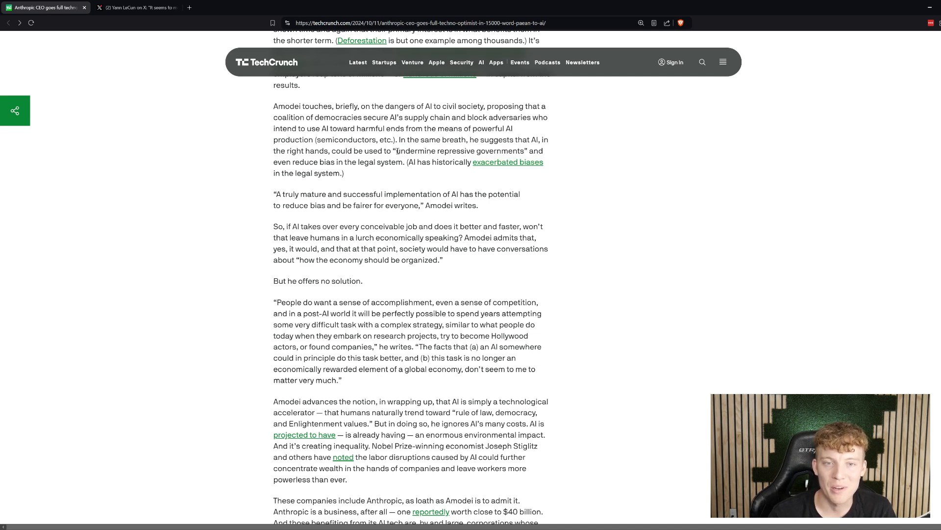
drag(396, 150, 524, 151)
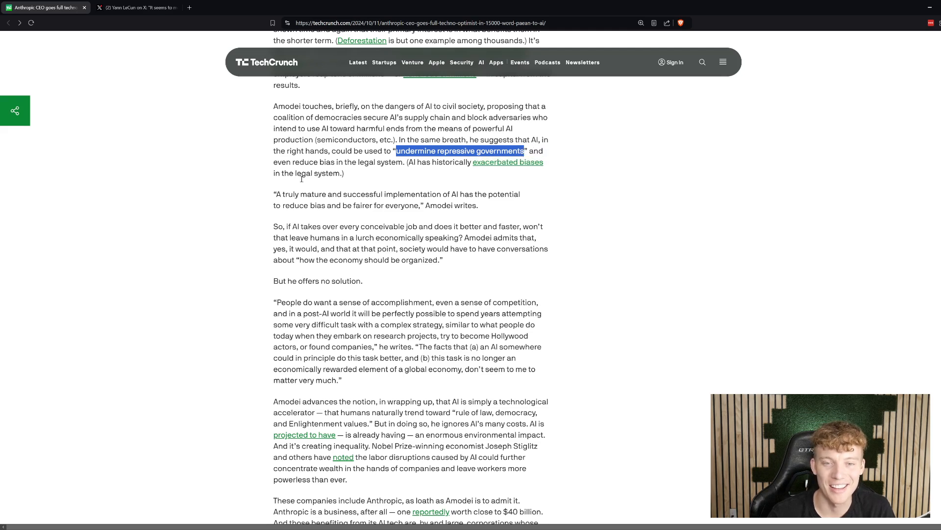
mouse_move(571, 149)
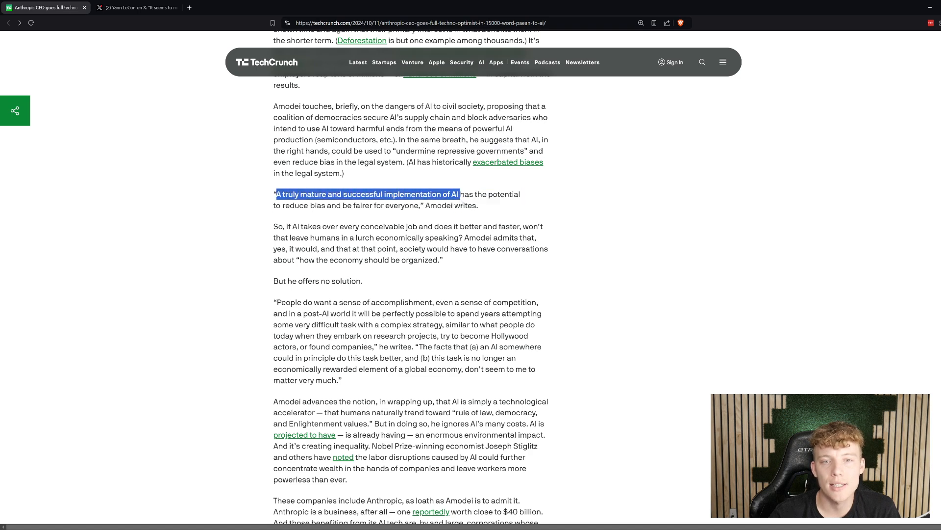
Highlight the mature-AI quote, then the paragraph from 'Amodei touches' to 'in the legal system.)'.
drag(458, 194, 324, 205)
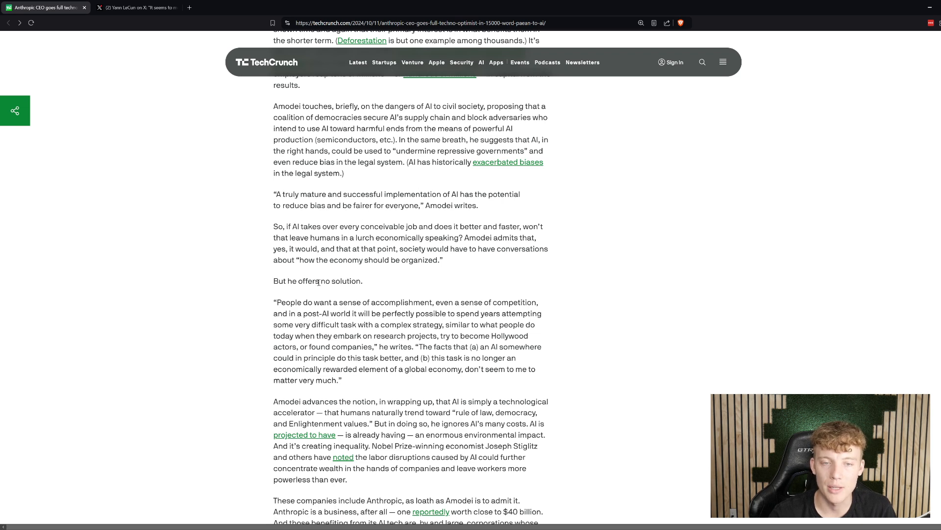
mouse_move(341, 192)
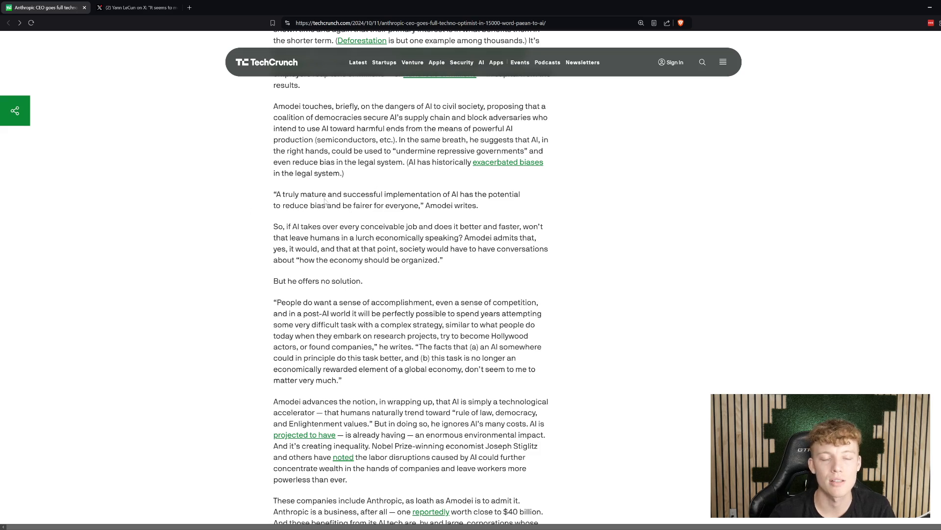
mouse_move(353, 190)
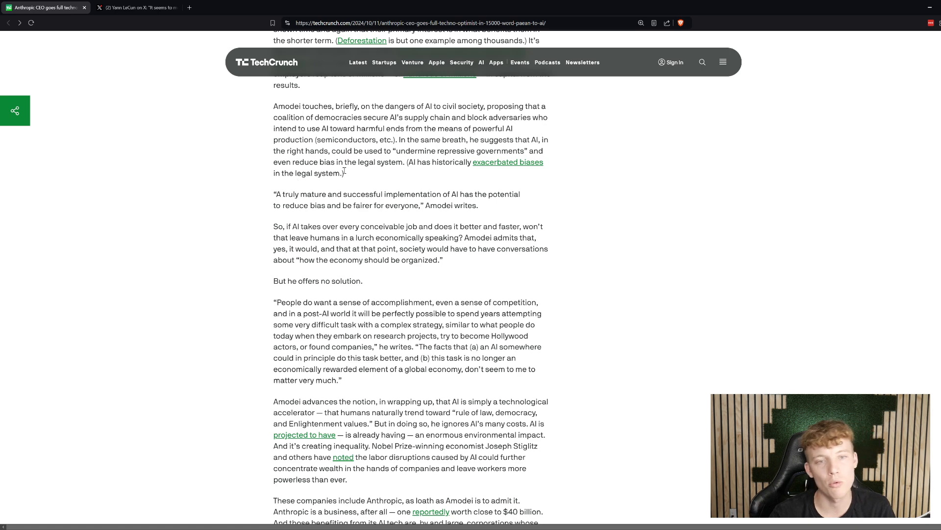
drag(290, 106, 344, 173)
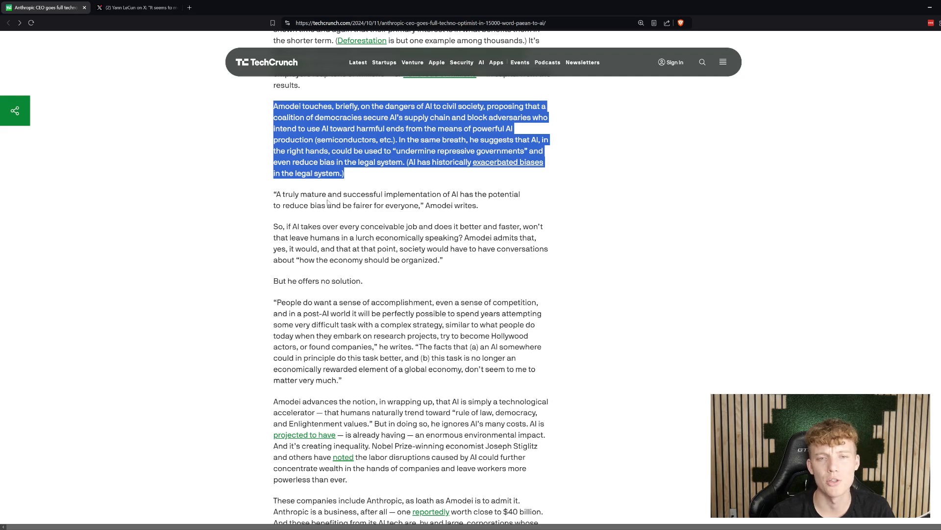
mouse_move(350, 179)
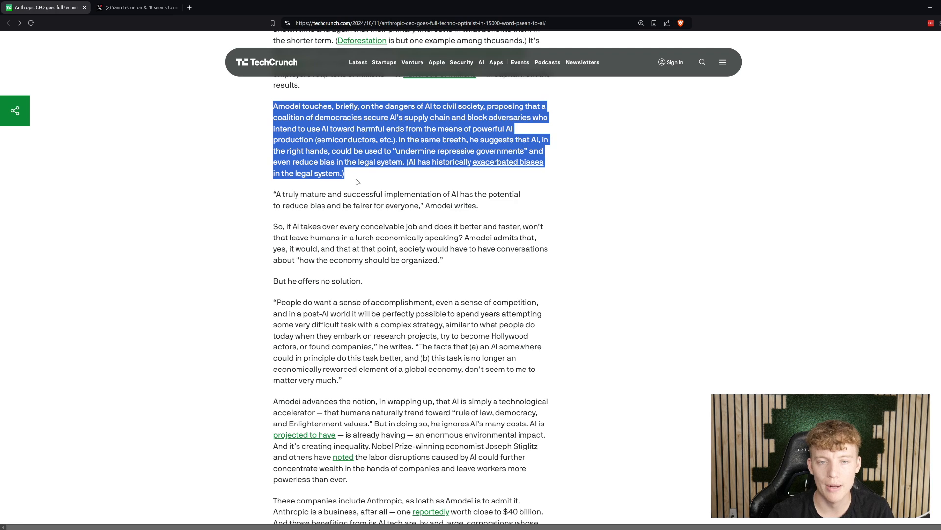
mouse_move(353, 181)
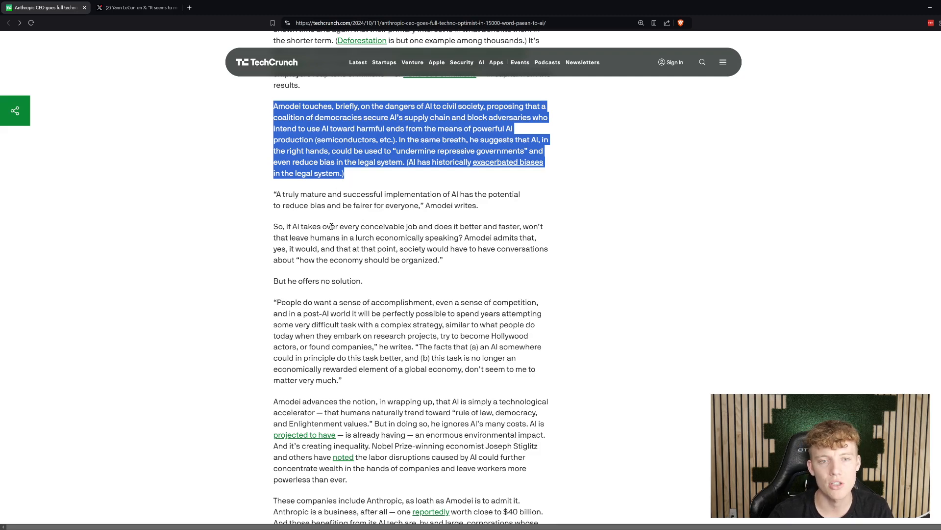
Scroll to the article's end, where the Sam Altman 'god mode' link appears.
scroll(down, 3)
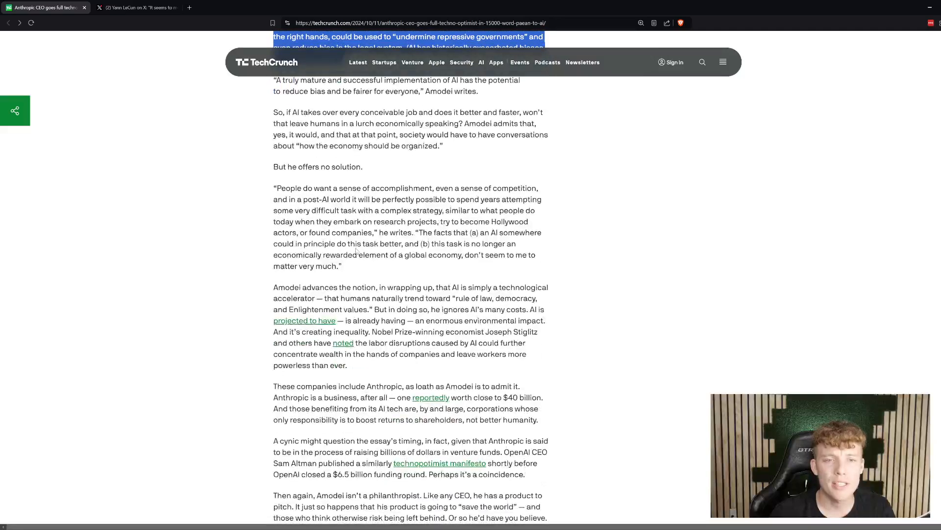
scroll(down, 3)
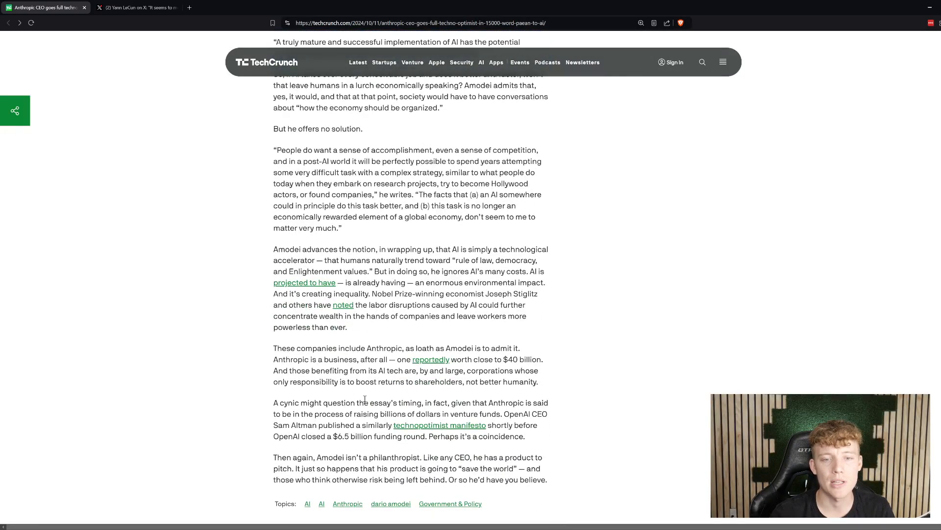
scroll(down, 3)
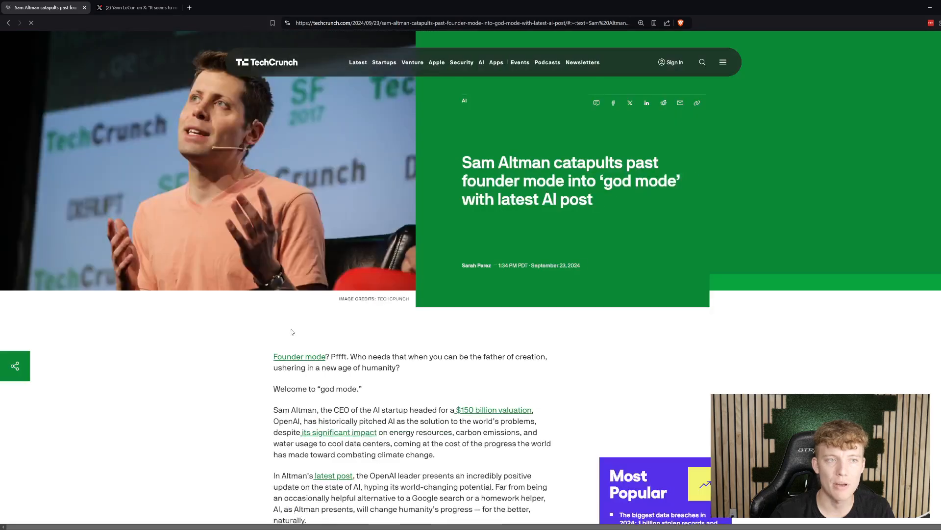
scroll(down, 3)
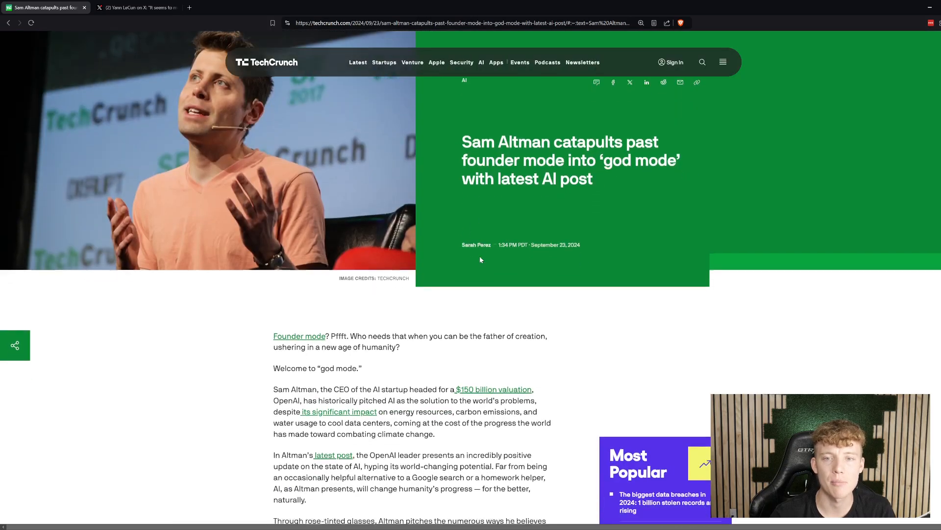
scroll(down, 3)
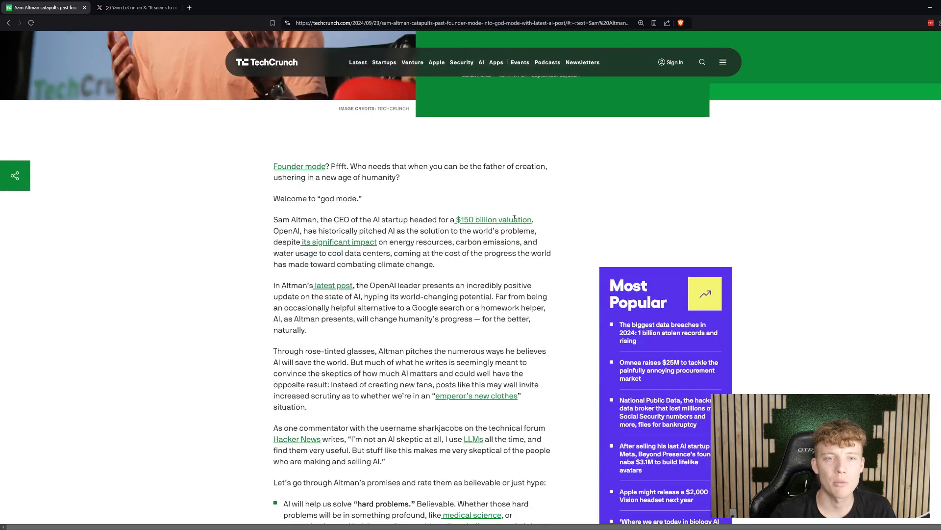
scroll(down, 3)
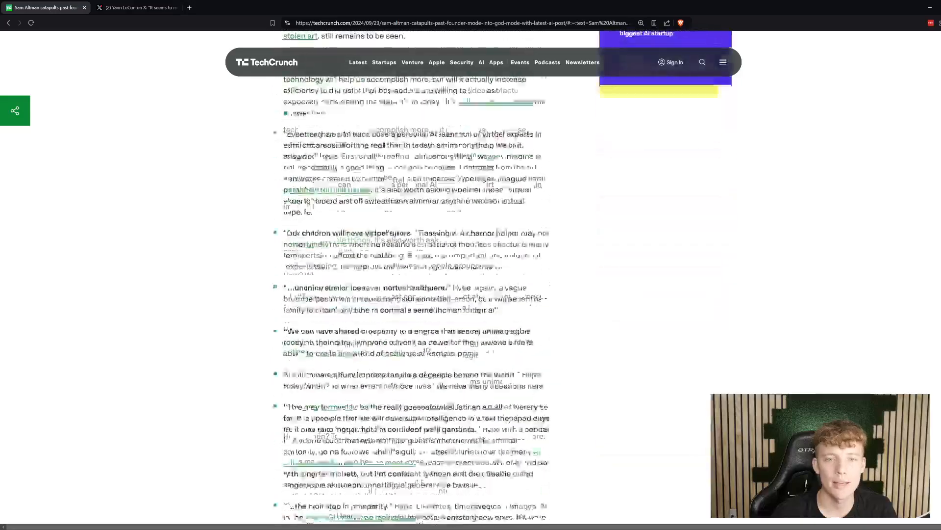
scroll(down, 3)
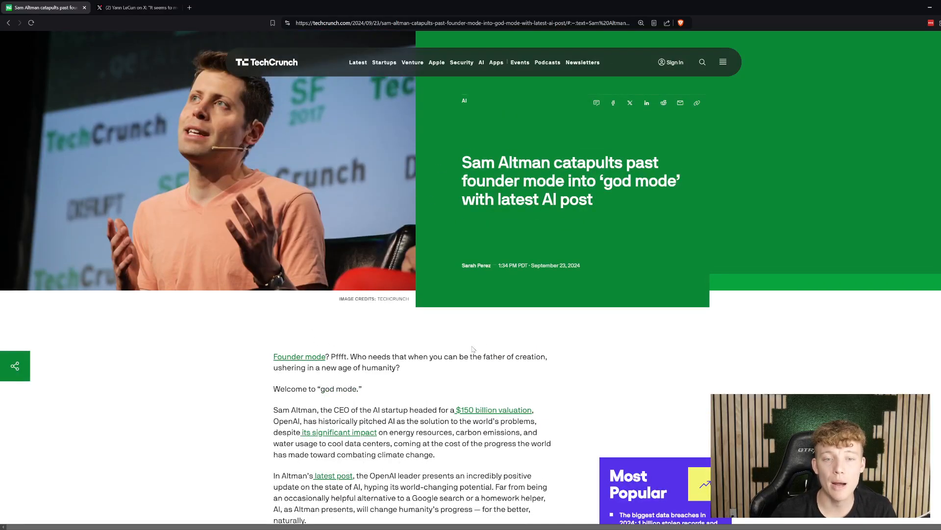
drag(462, 162, 596, 267)
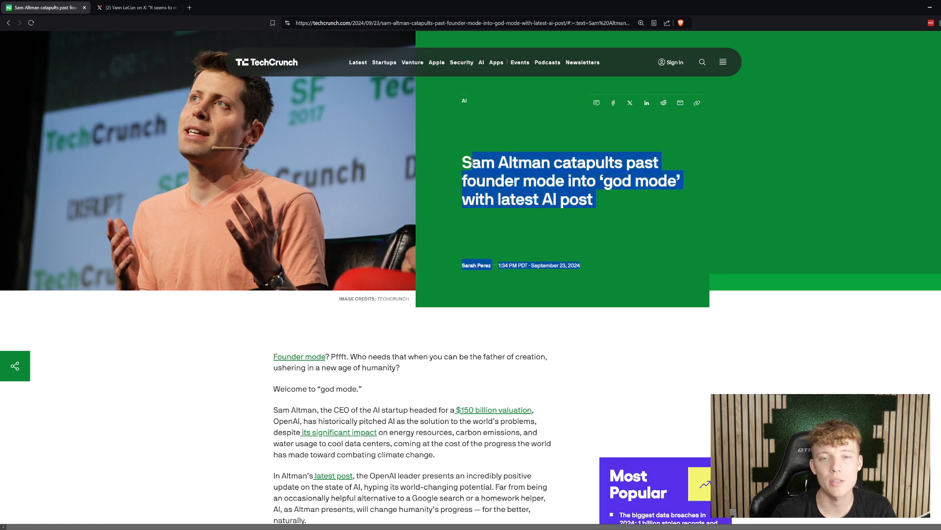
click(461, 375)
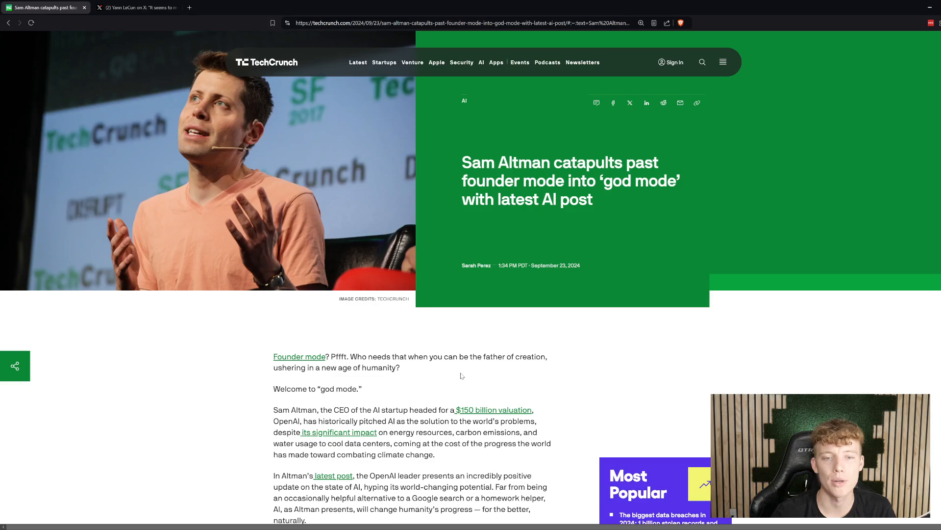
scroll(down, 3)
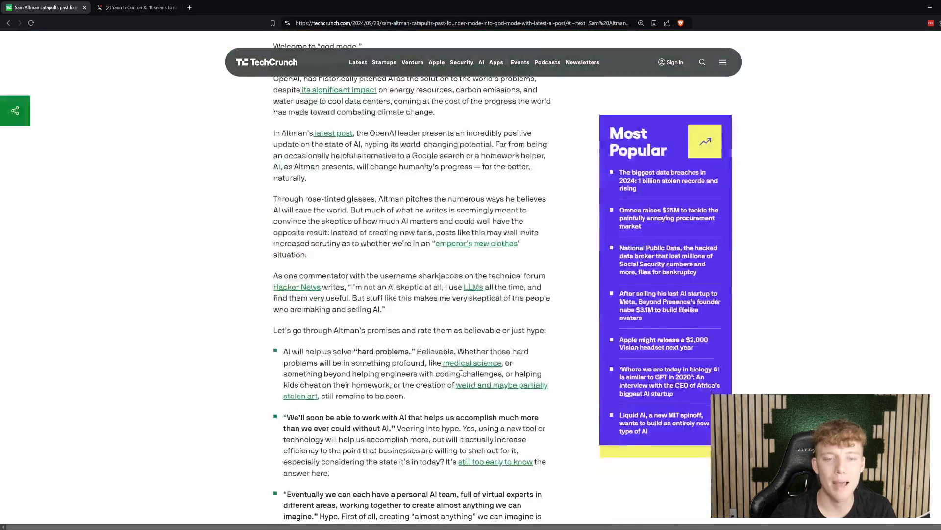
scroll(down, 3)
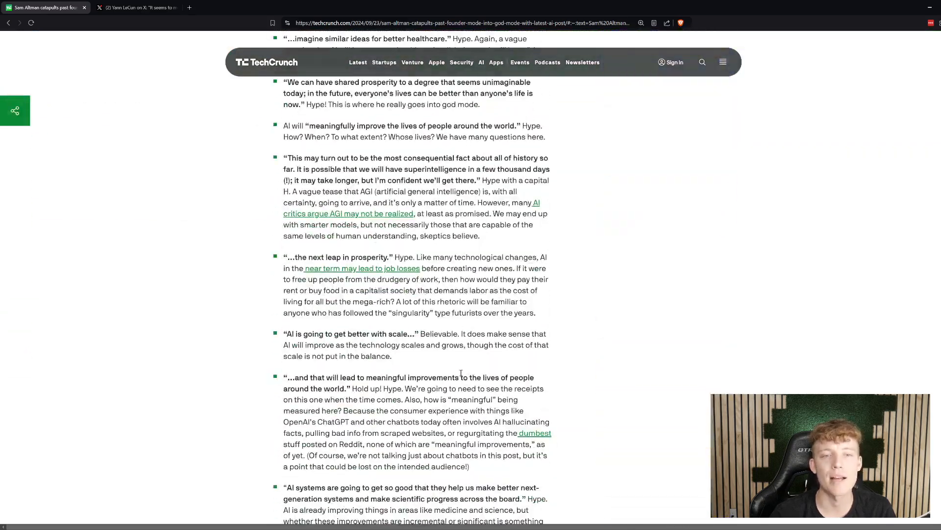
scroll(down, 3)
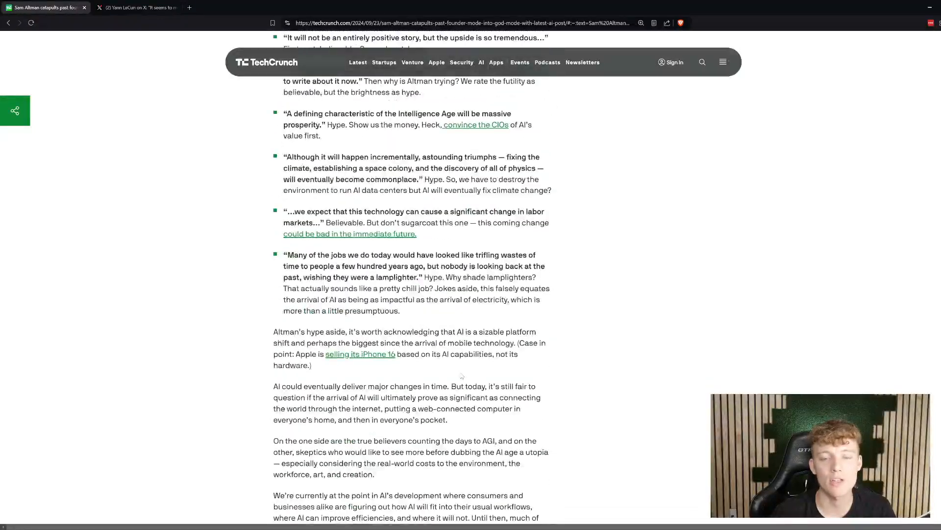
scroll(up, 3)
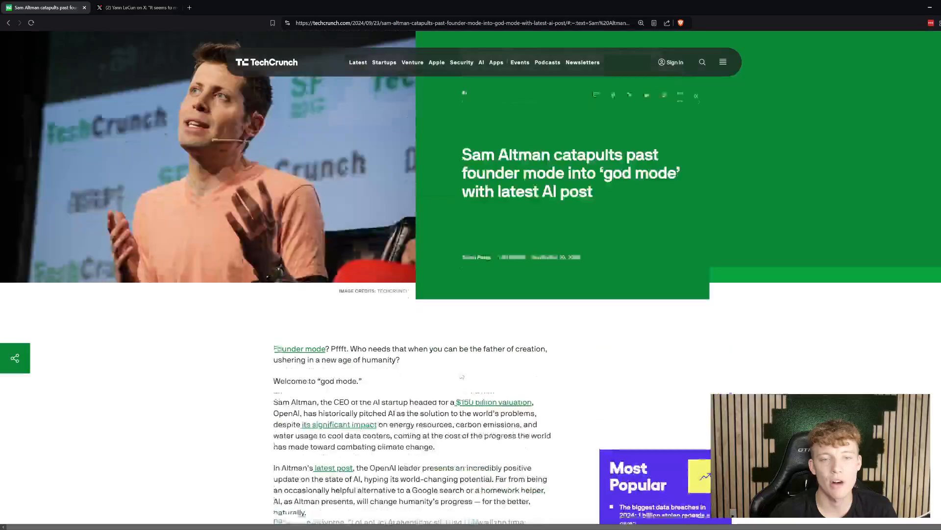